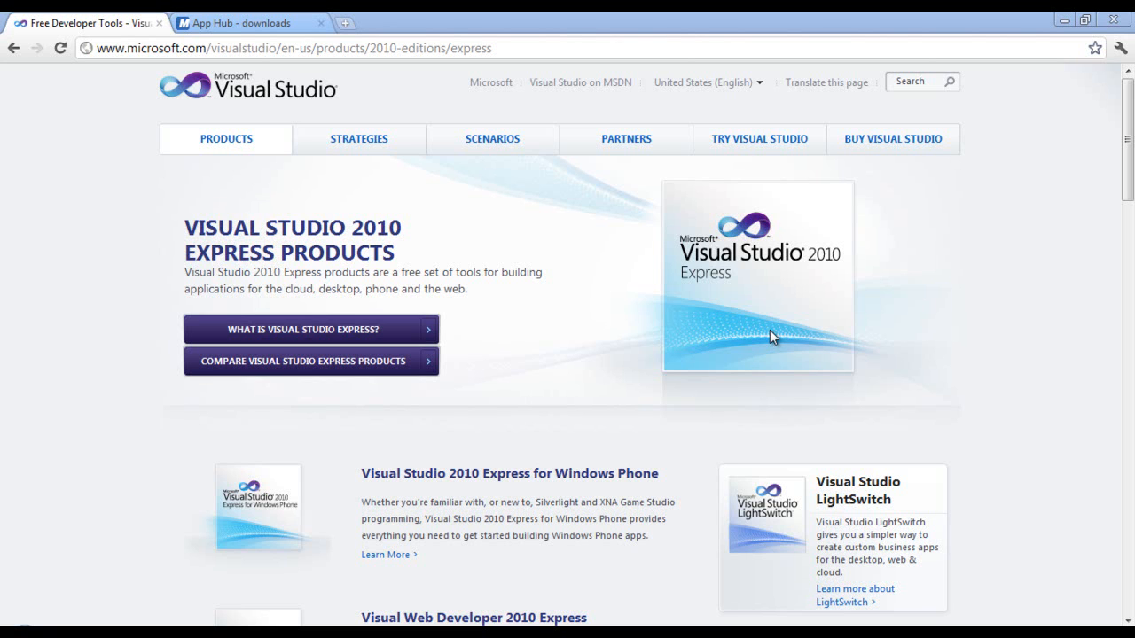
pyautogui.moveTo(84, 142)
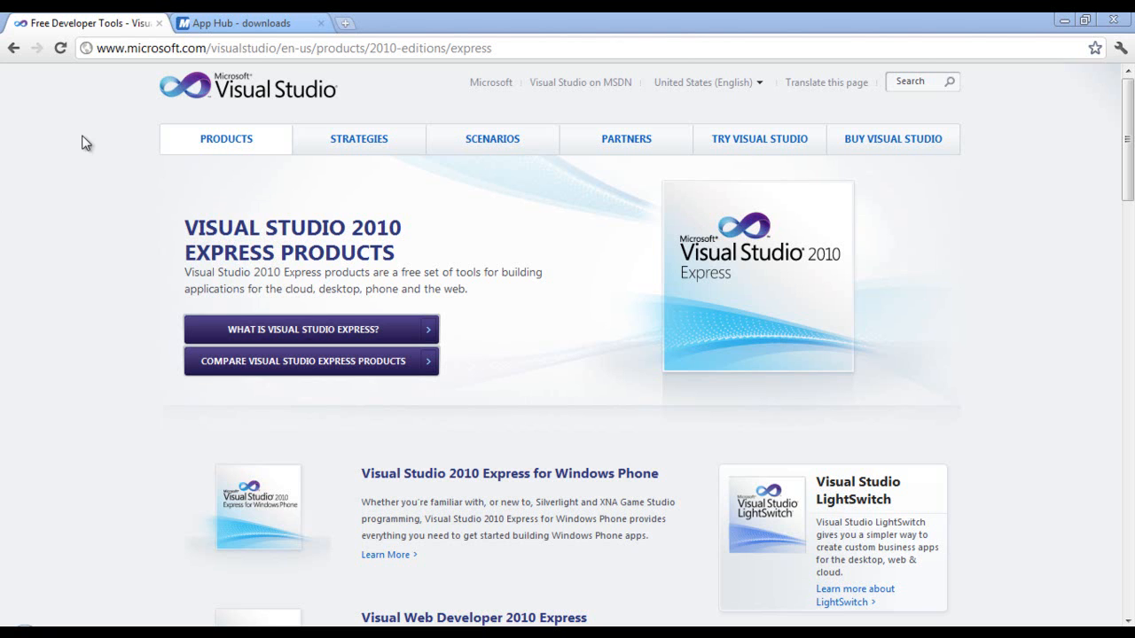
pyautogui.moveTo(113, 47)
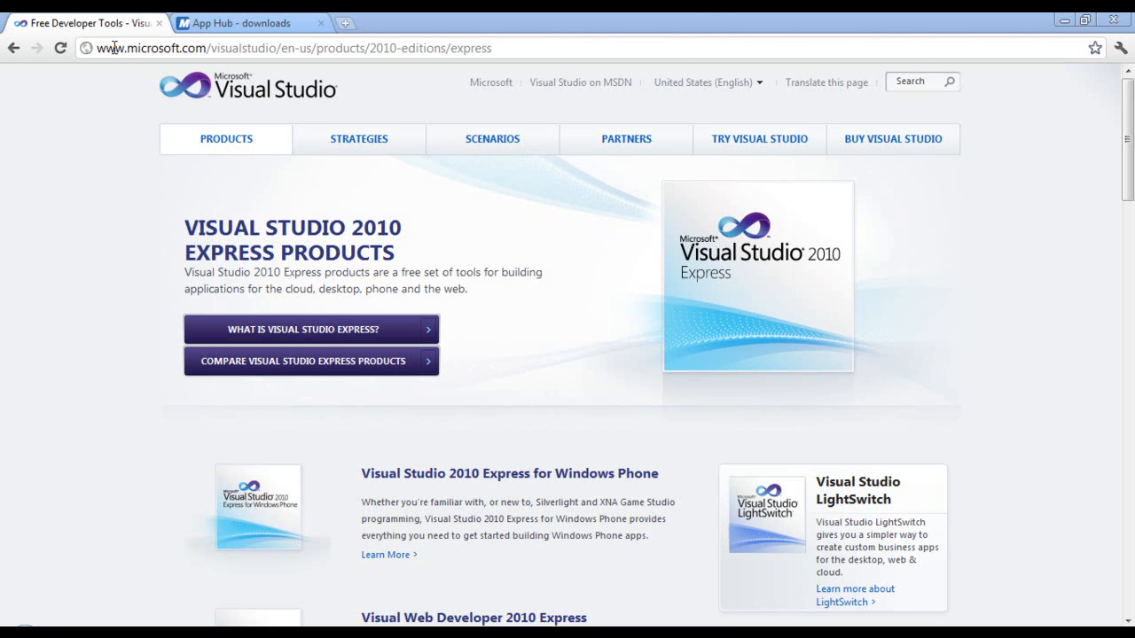
pyautogui.moveTo(144, 131)
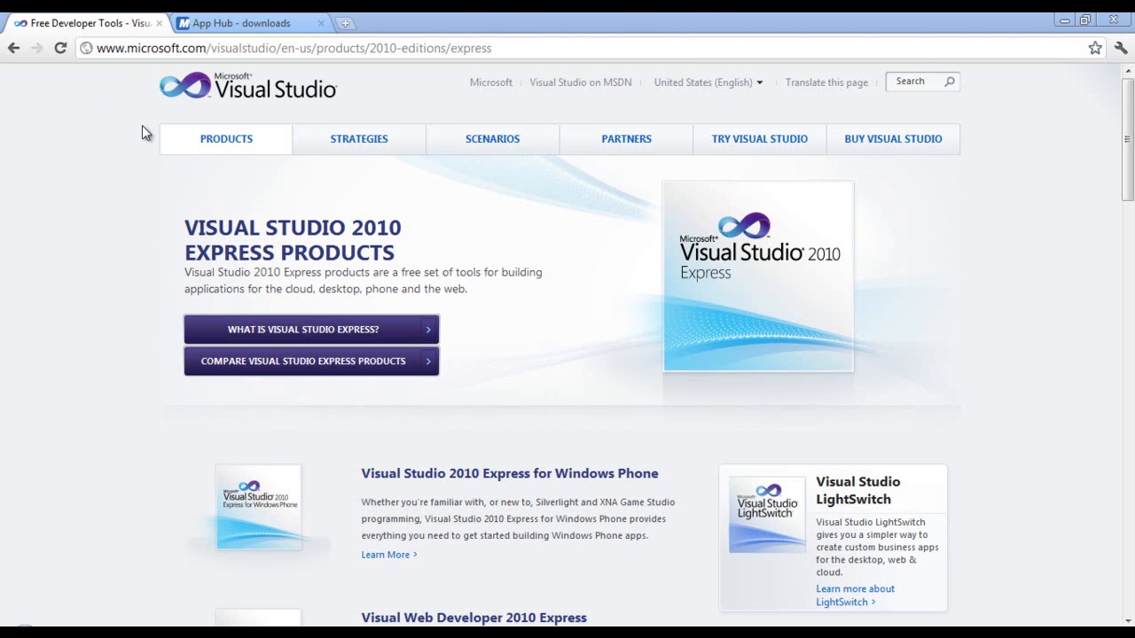
pyautogui.moveTo(153, 329)
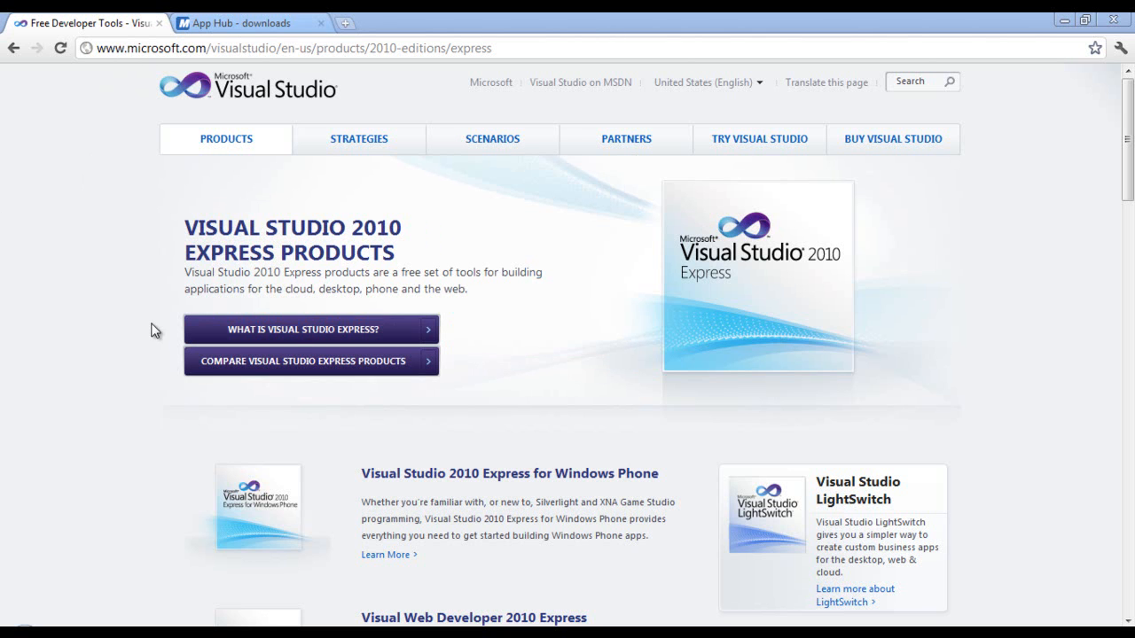
# Step: Scroll the page, then return to the App Hub downloads tab listing XNA Game Studio 4.0
pyautogui.scroll(-3)
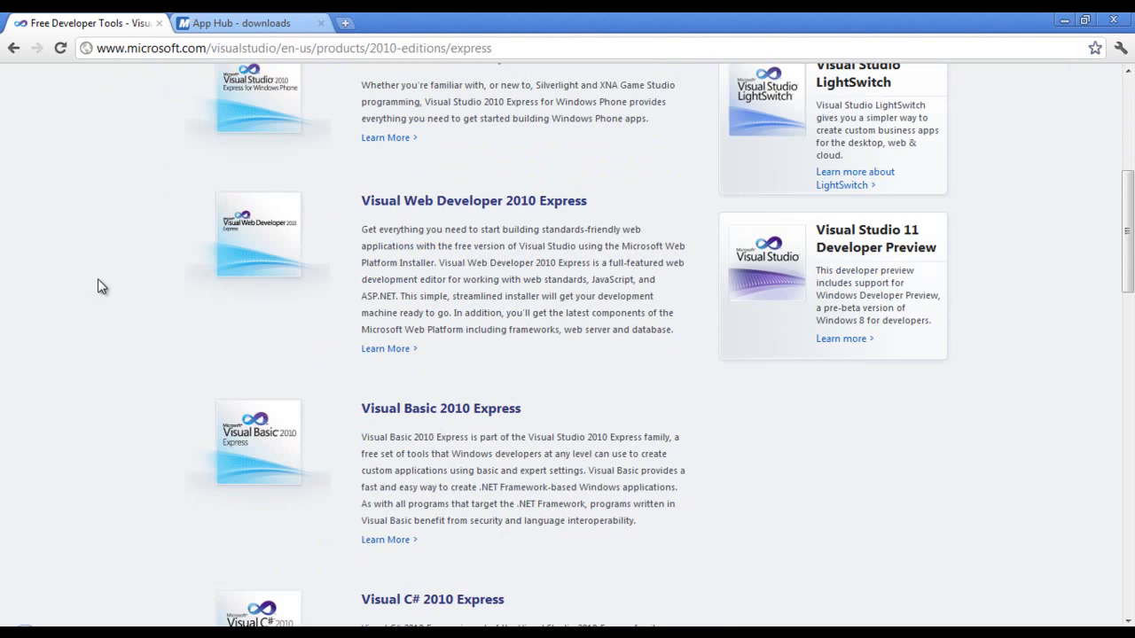
pyautogui.scroll(-3)
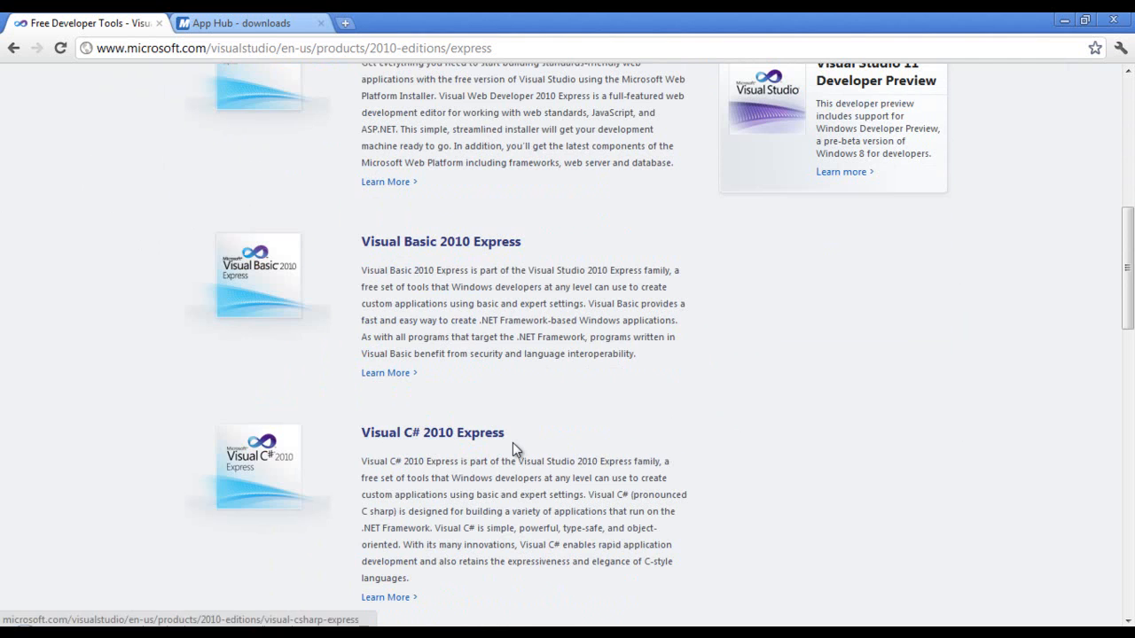
pyautogui.scroll(3)
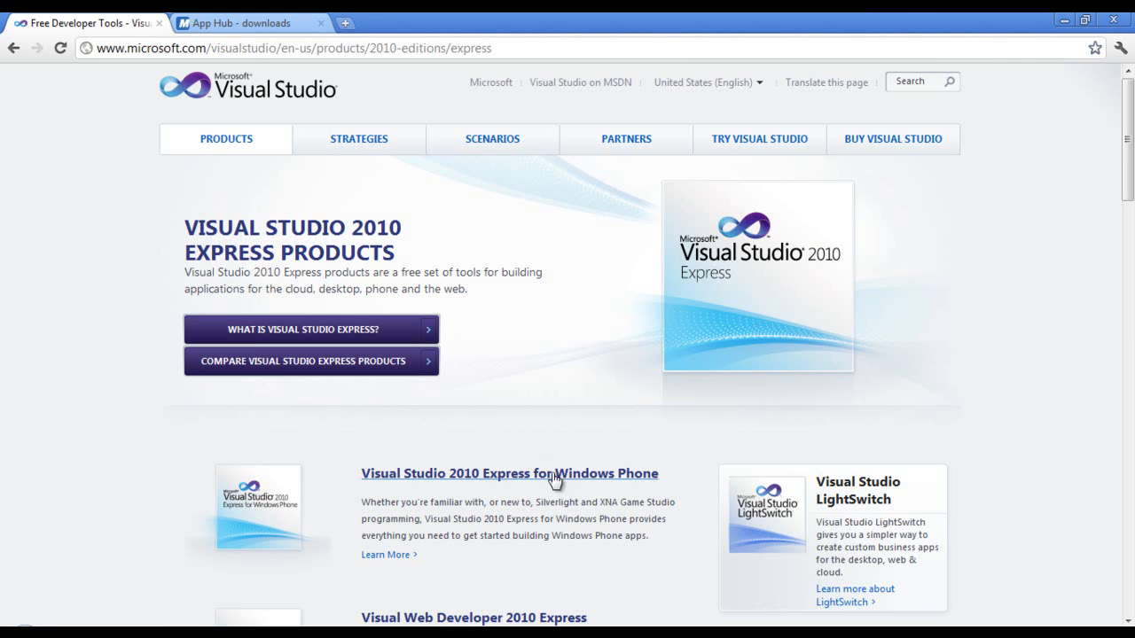
pyautogui.scroll(-3)
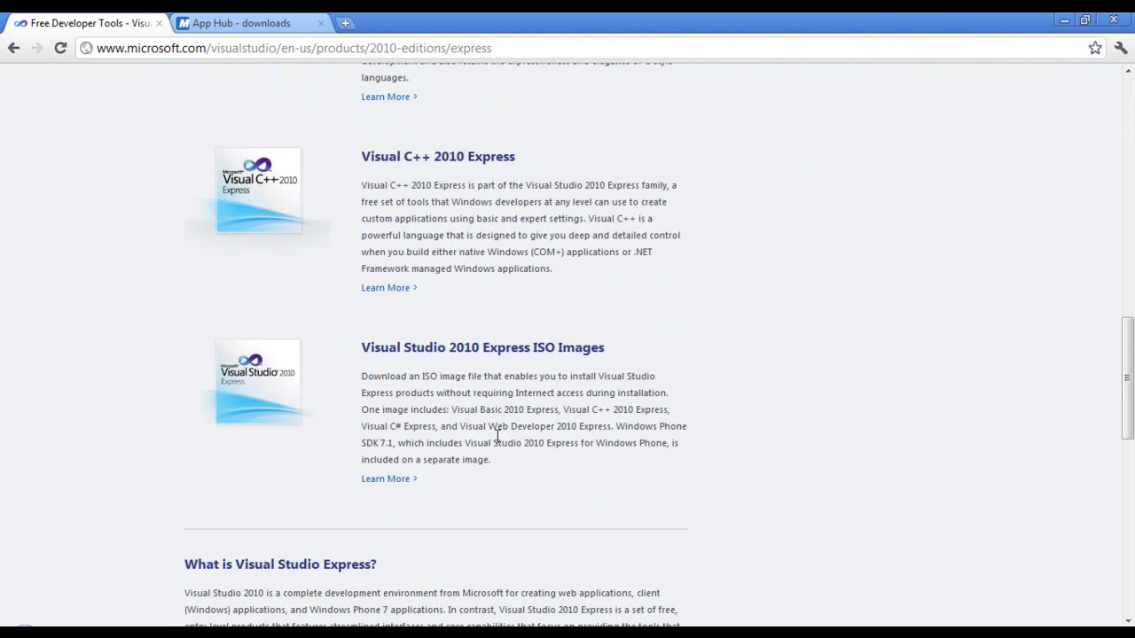
pyautogui.moveTo(149, 437)
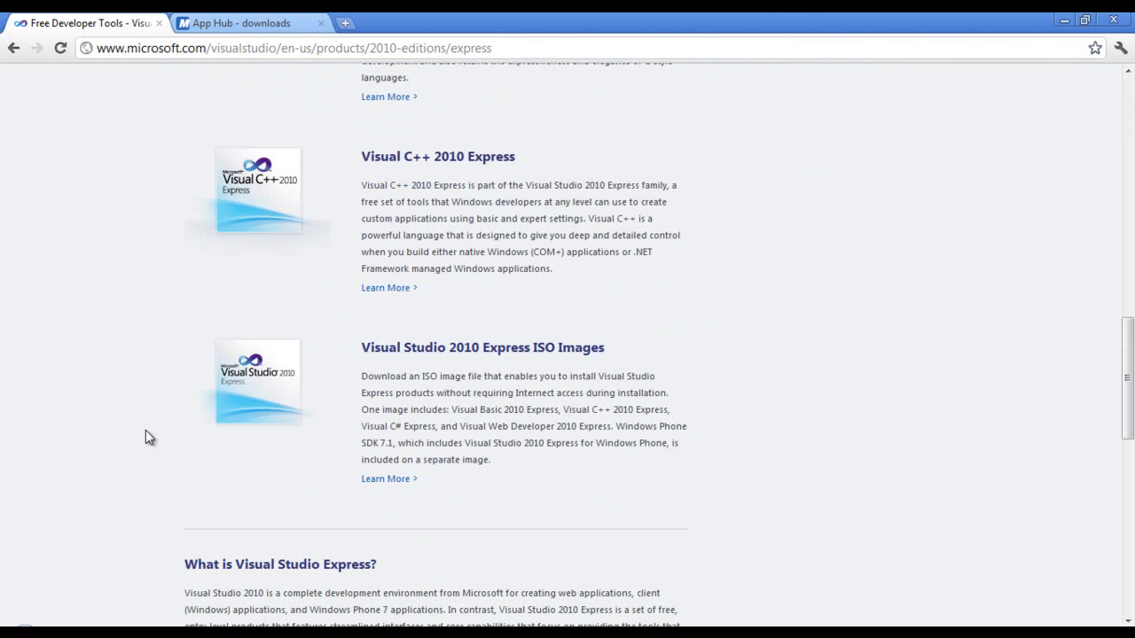
pyautogui.scroll(3)
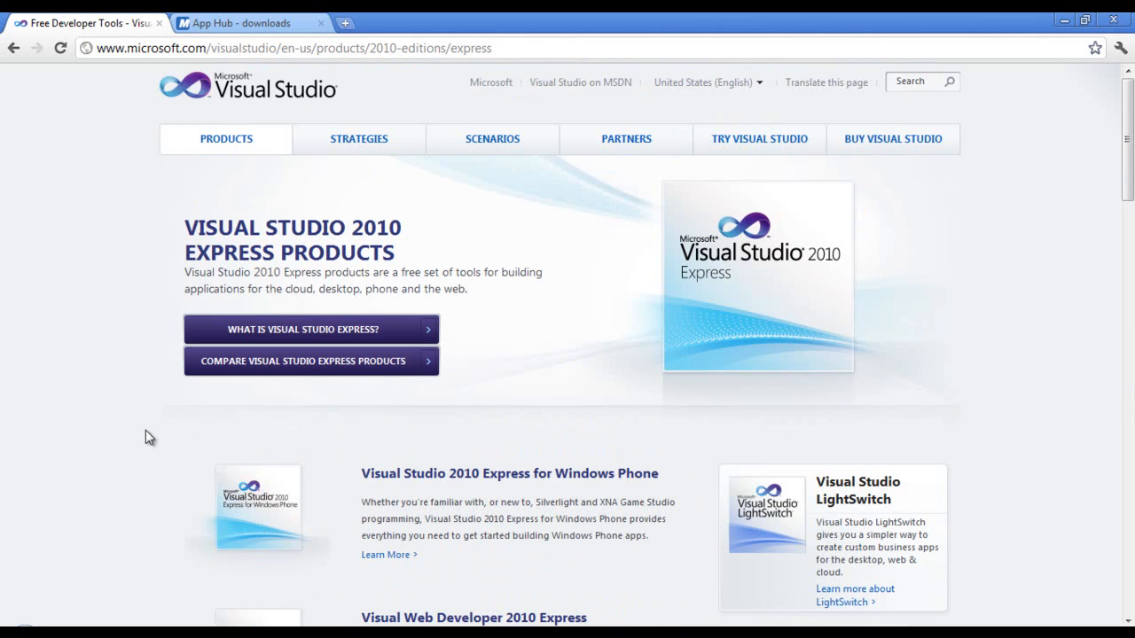
pyautogui.moveTo(206, 128)
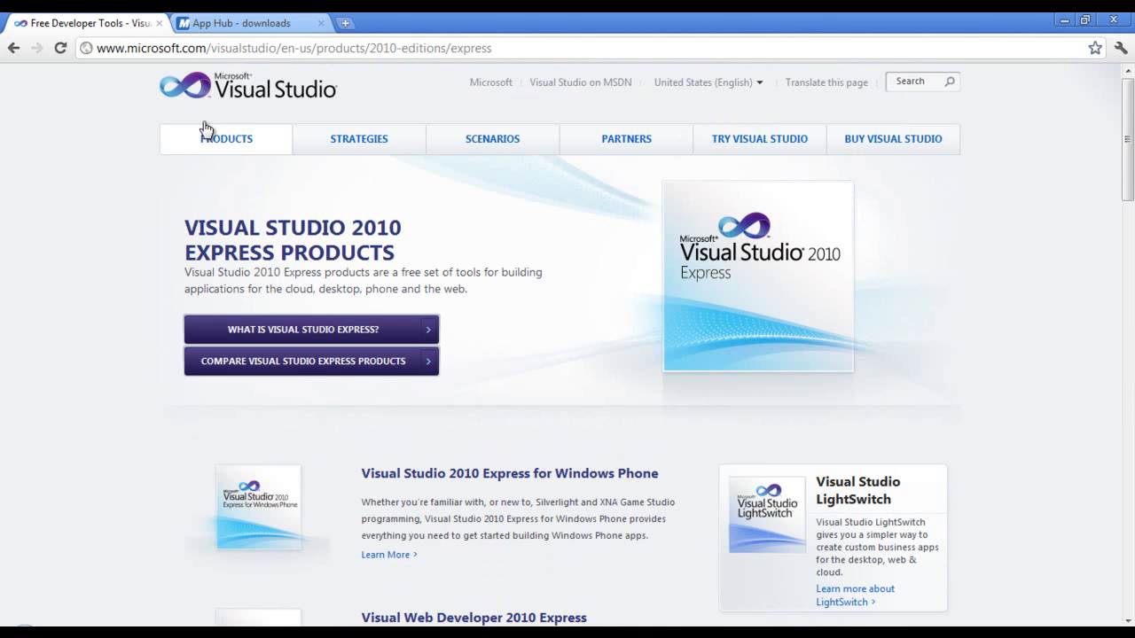
pyautogui.scroll(-3)
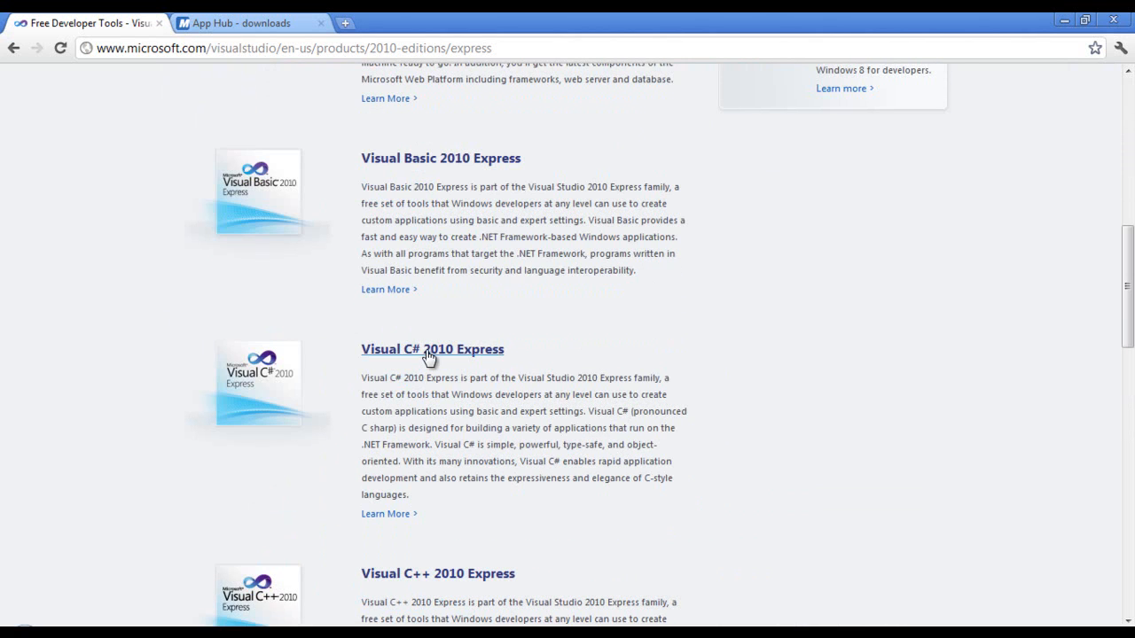
pyautogui.moveTo(432, 348)
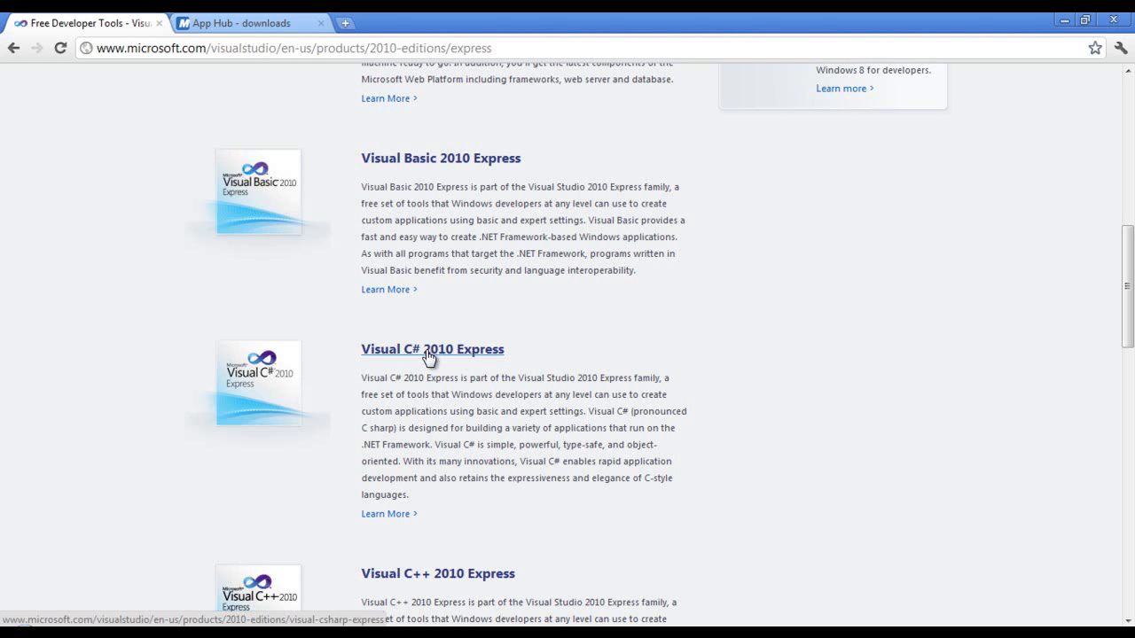
pyautogui.moveTo(252, 22)
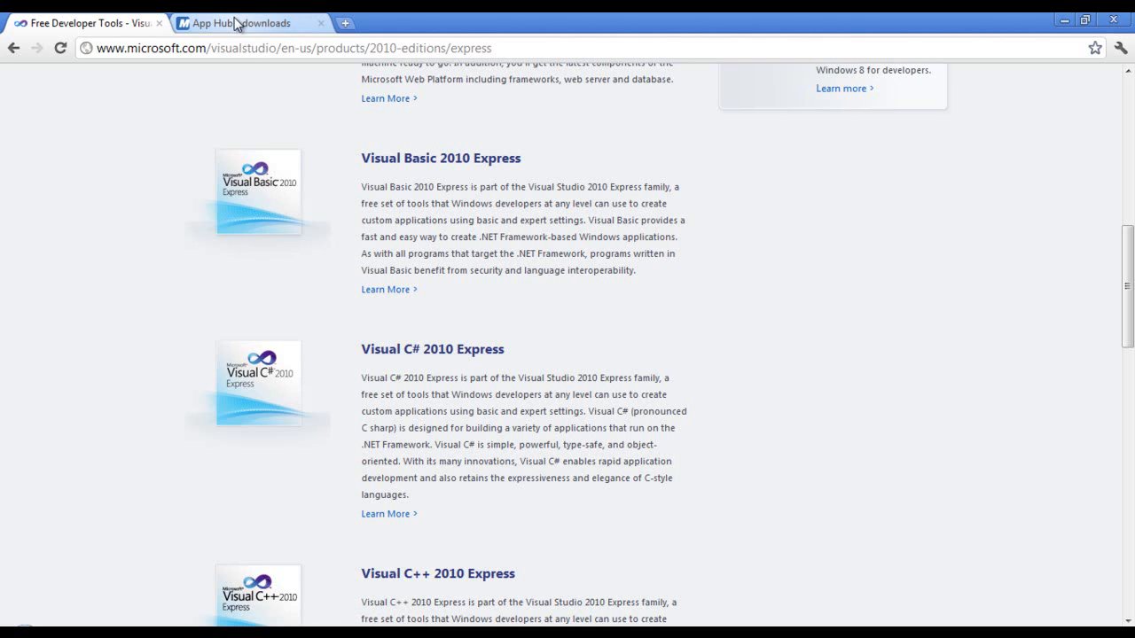
pyautogui.click(239, 23)
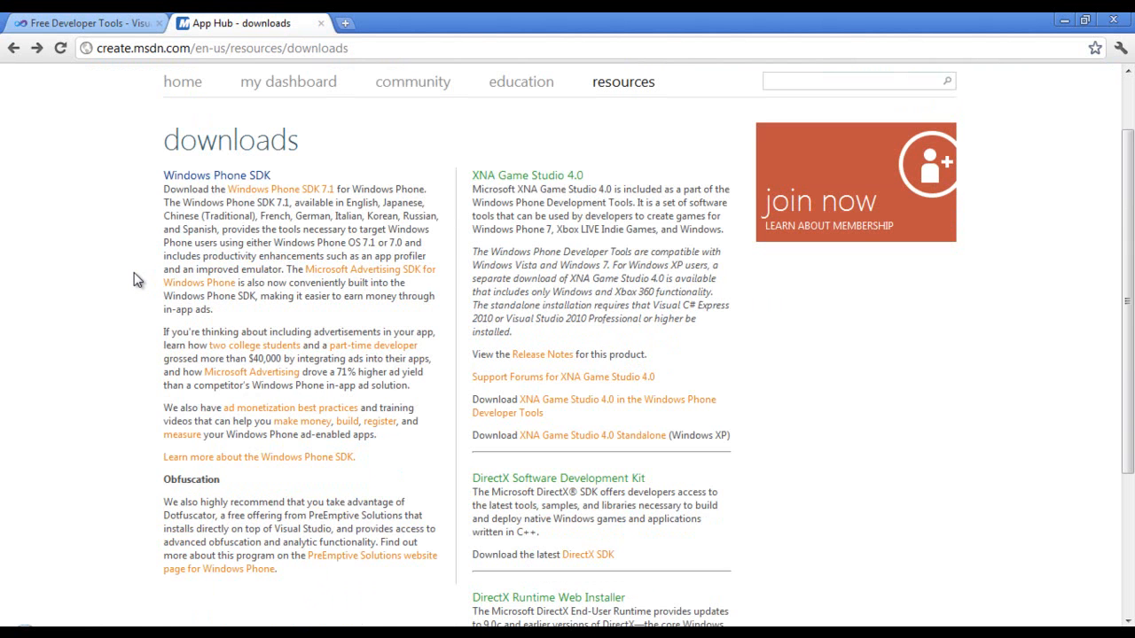
pyautogui.moveTo(160, 202)
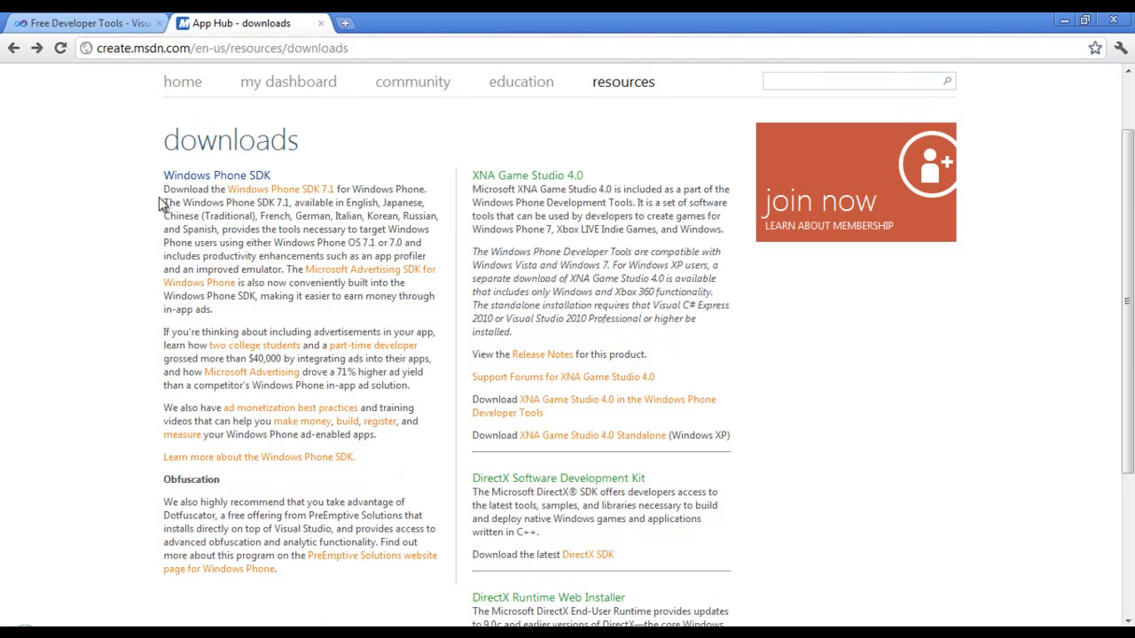
pyautogui.moveTo(547, 406)
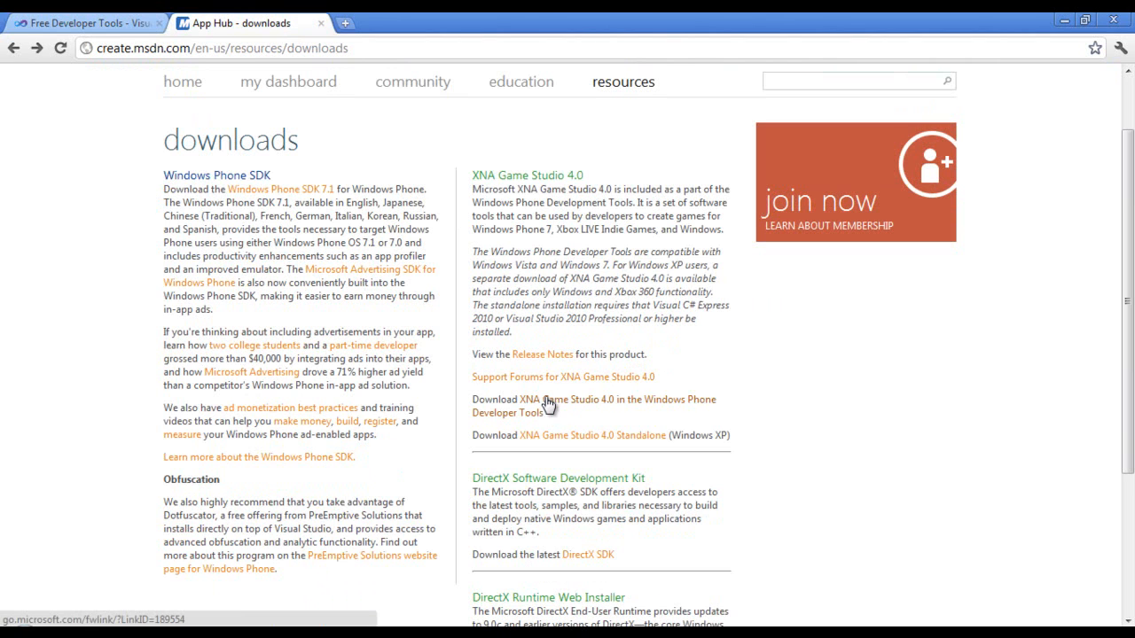
pyautogui.moveTo(686, 405)
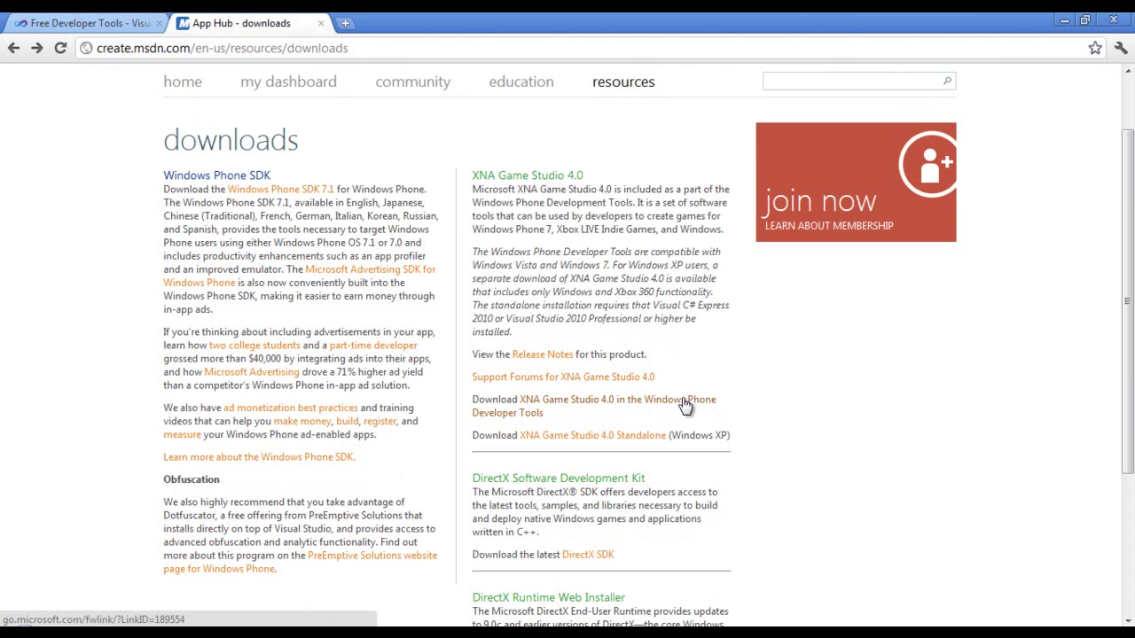
pyautogui.moveTo(673, 409)
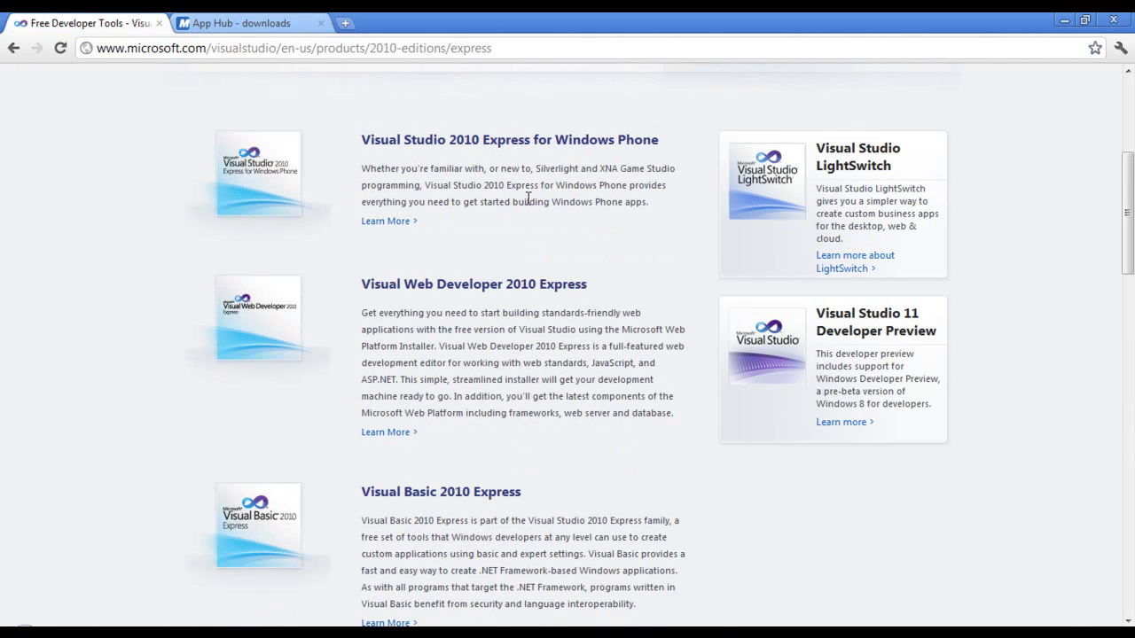
pyautogui.click(235, 22)
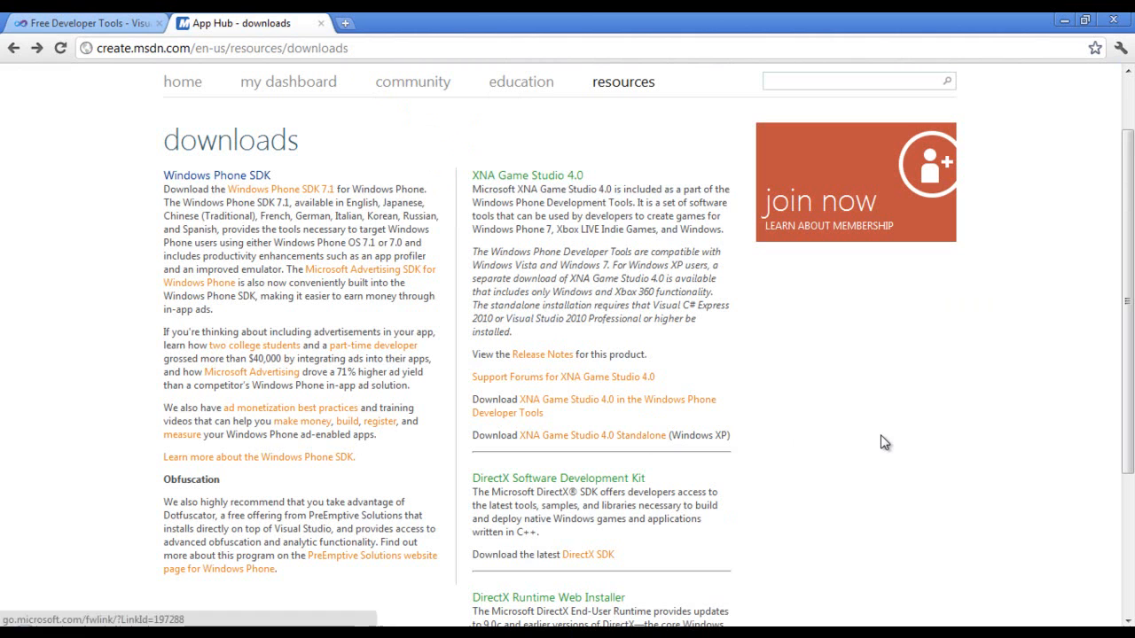
pyautogui.moveTo(918, 437)
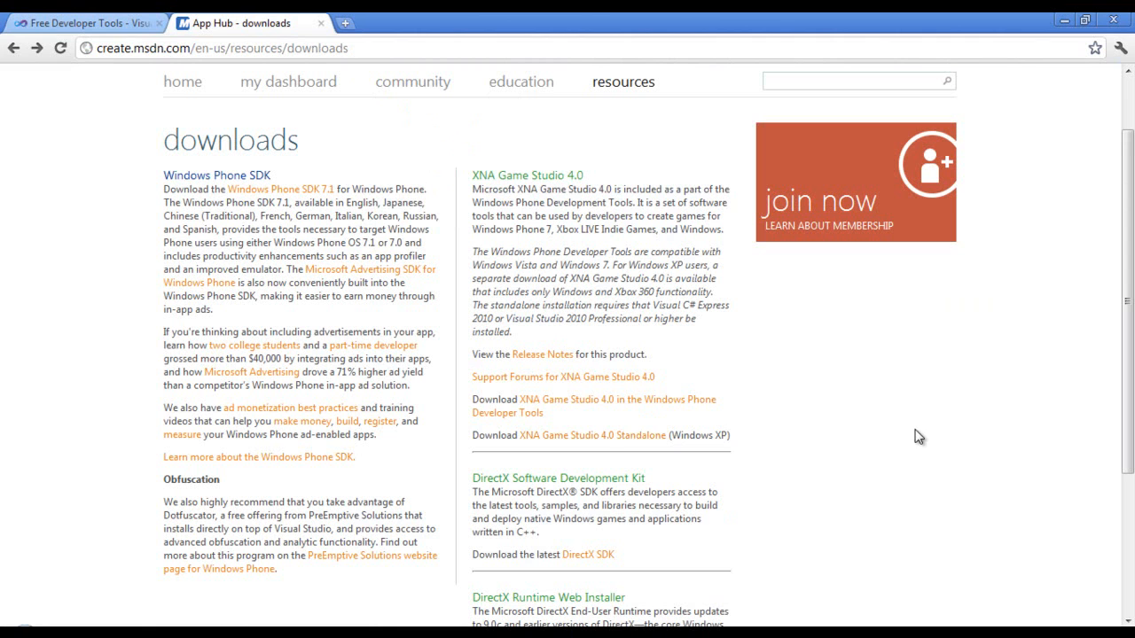
pyautogui.moveTo(660, 406)
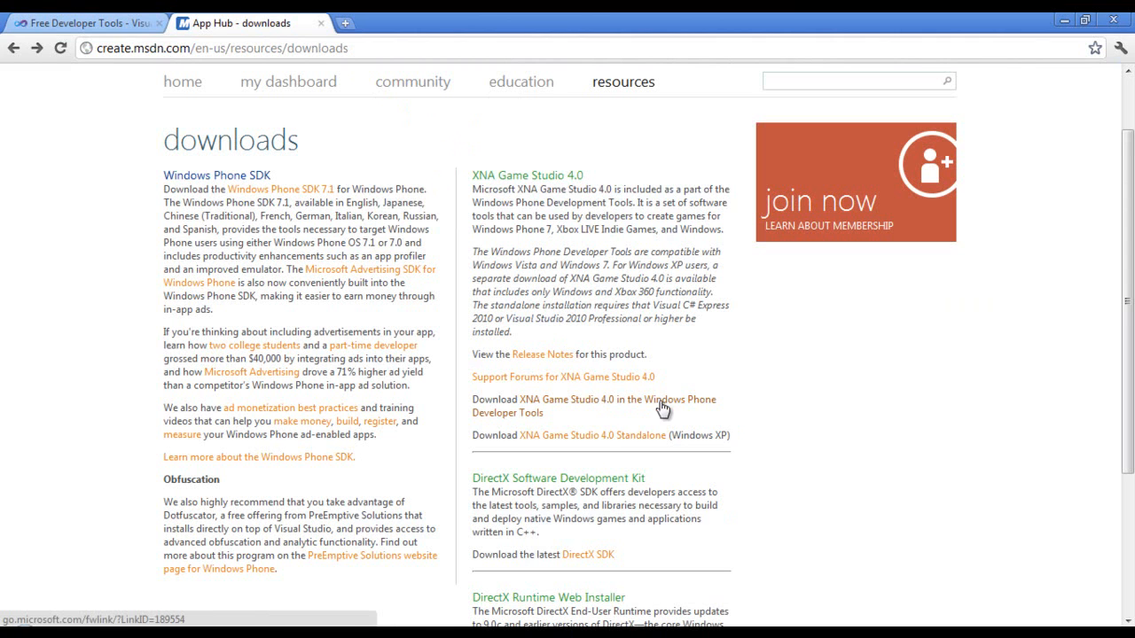
pyautogui.moveTo(714, 405)
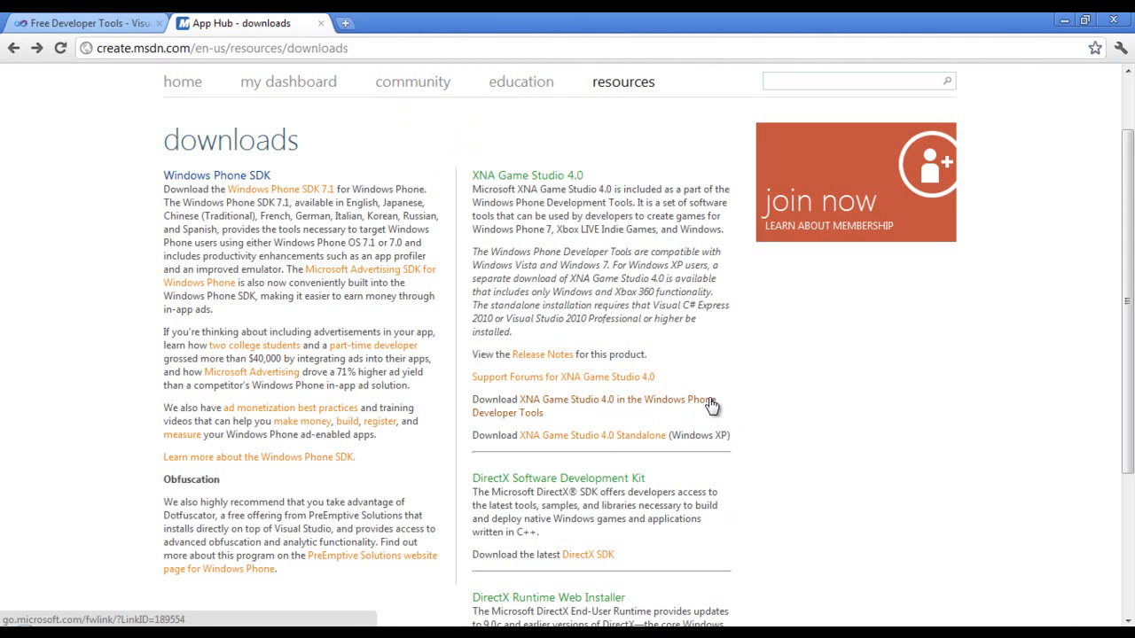
pyautogui.moveTo(670, 405)
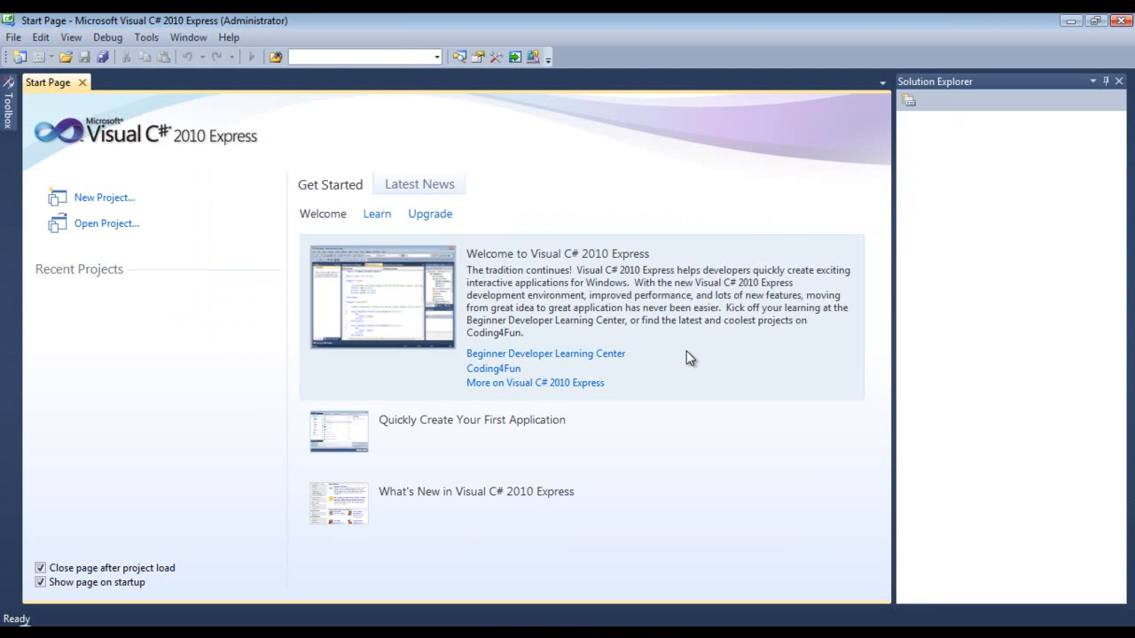
pyautogui.moveTo(1060, 18)
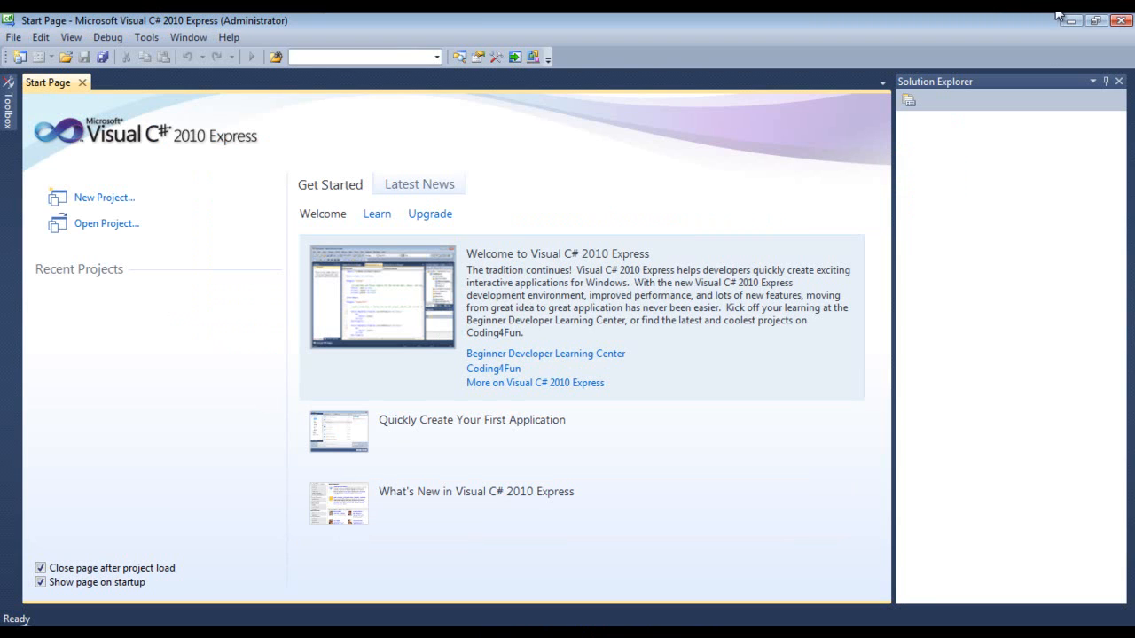
pyautogui.moveTo(10, 111)
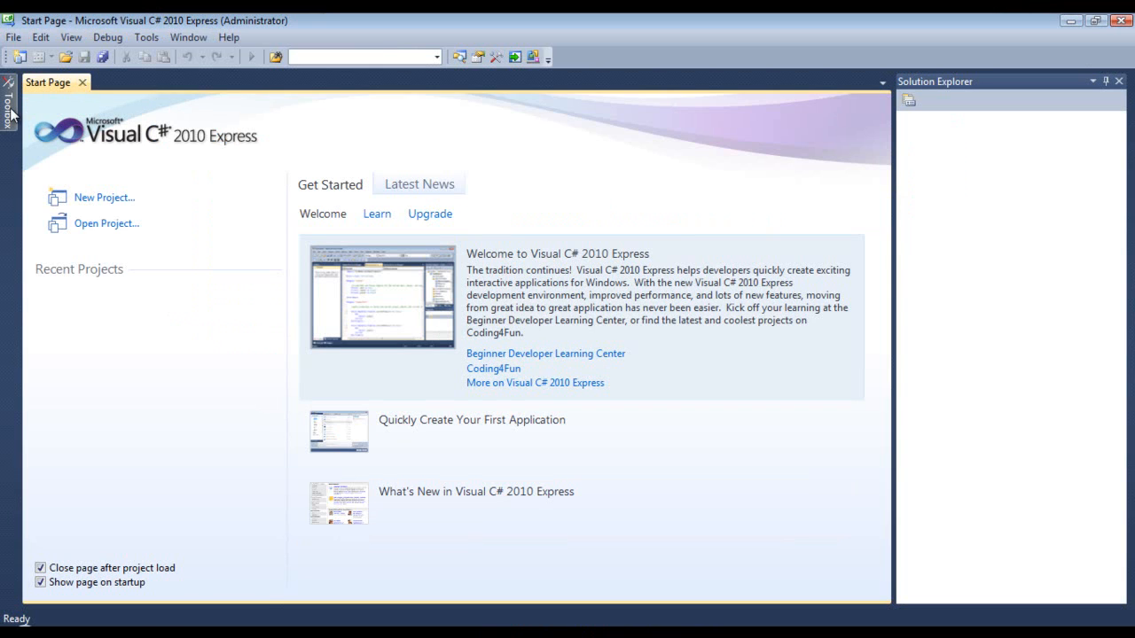
pyautogui.click(9, 106)
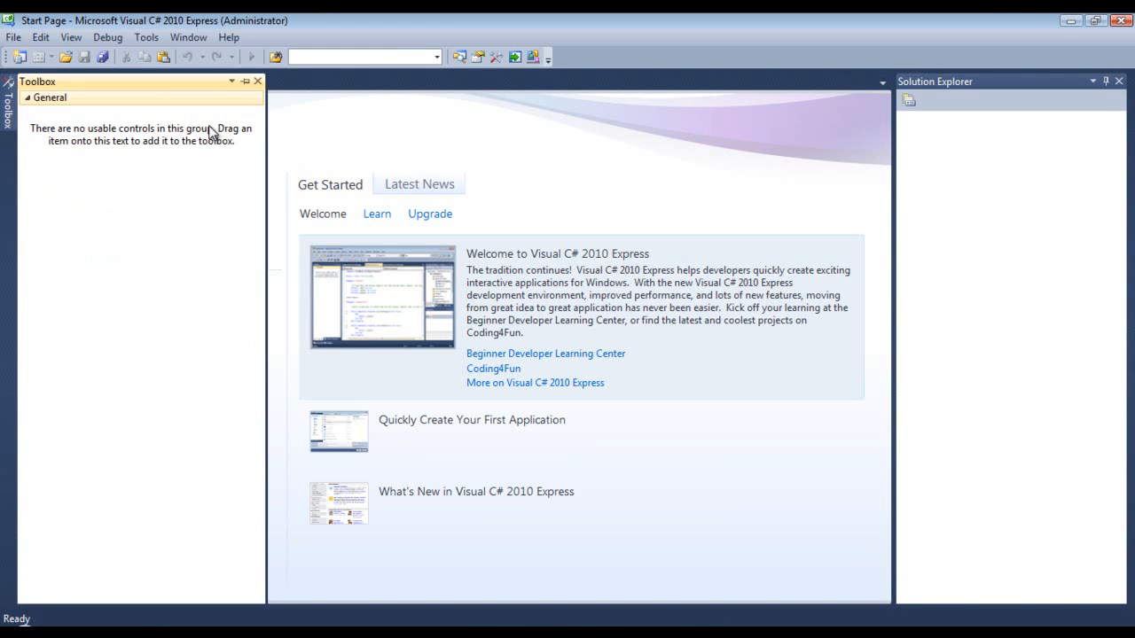
pyautogui.moveTo(226, 86)
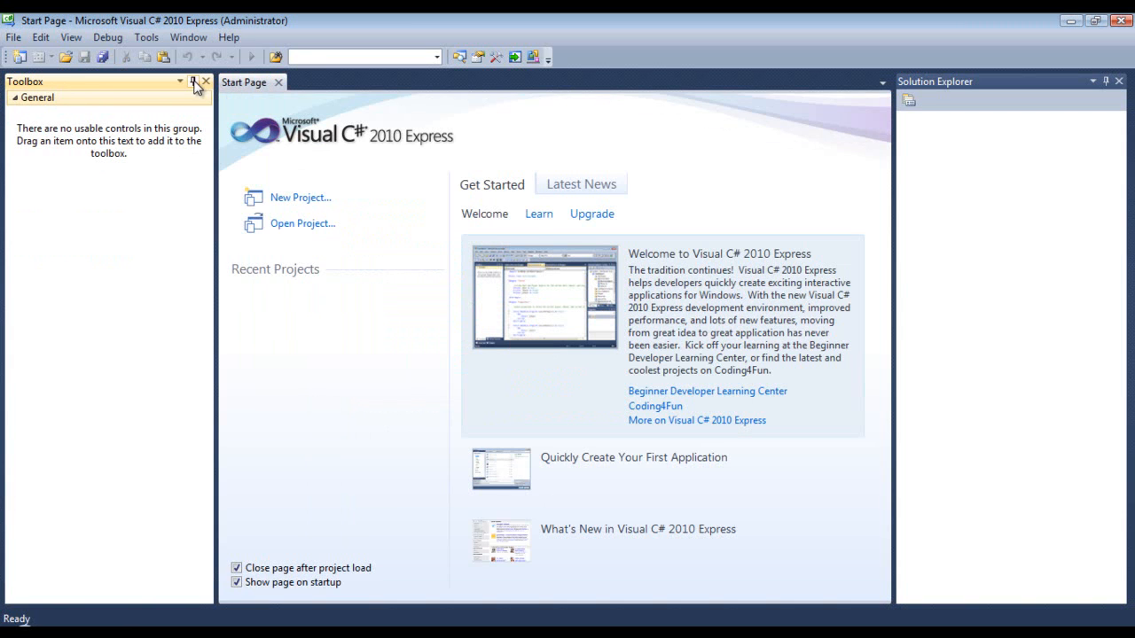
pyautogui.click(193, 82)
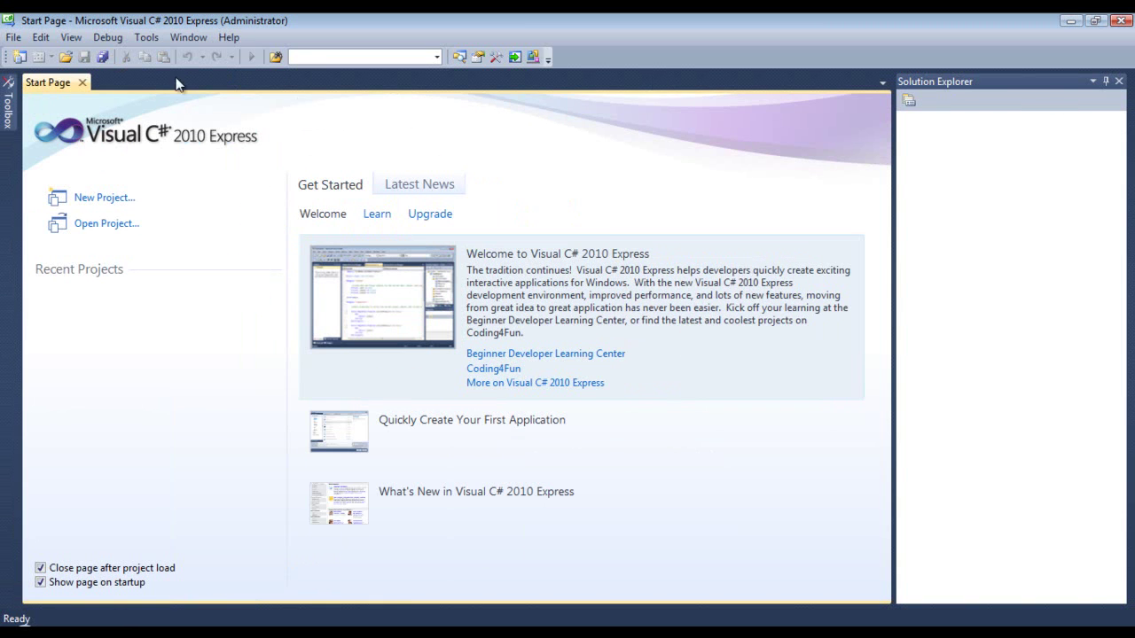
pyautogui.moveTo(676, 87)
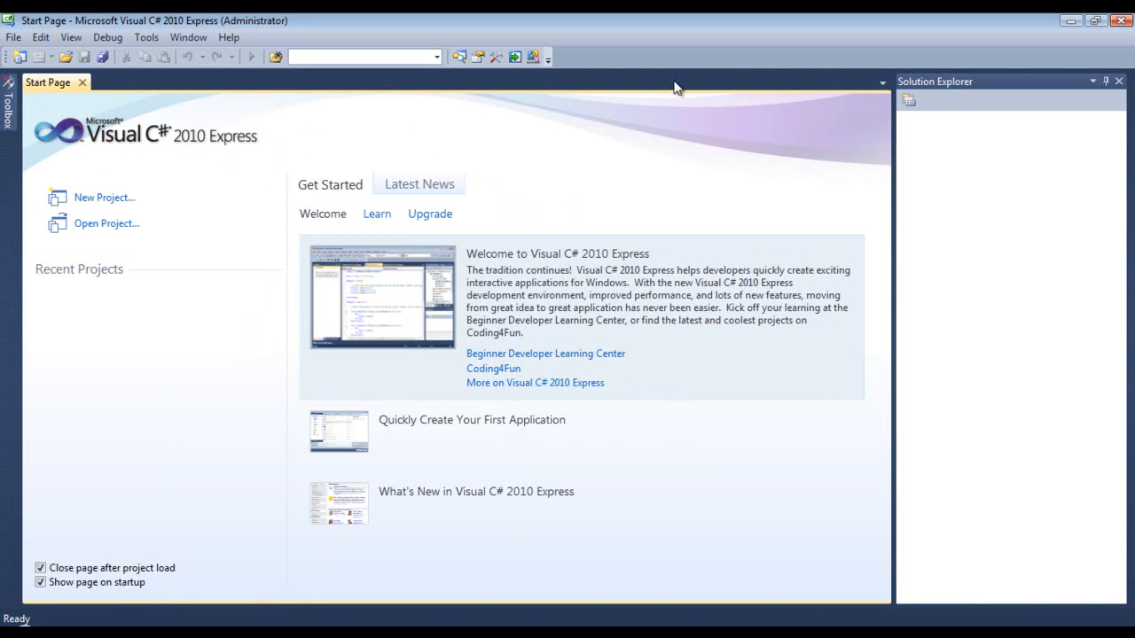
pyautogui.moveTo(256, 256)
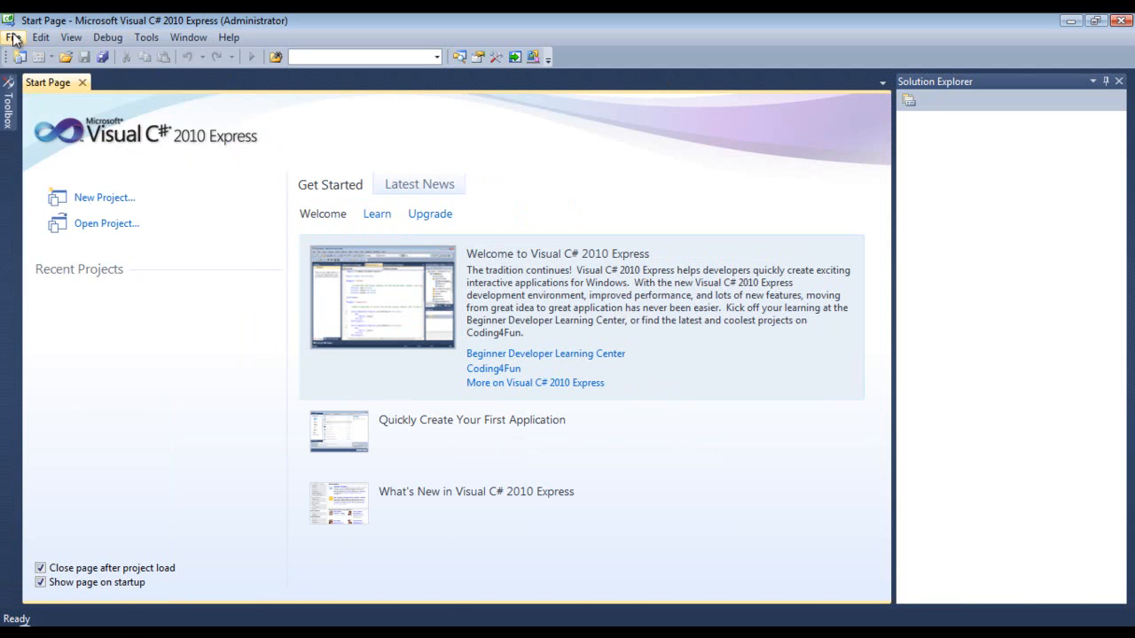
pyautogui.moveTo(490, 272)
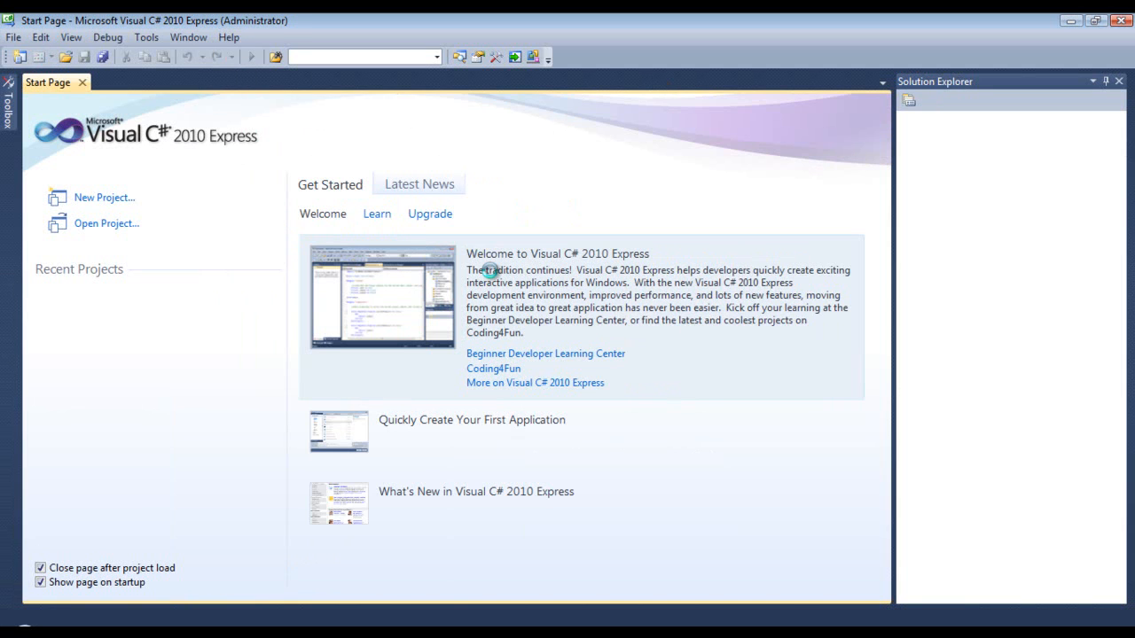
# Step: Create a new Console Application project named TutorialProject
pyautogui.click(104, 197)
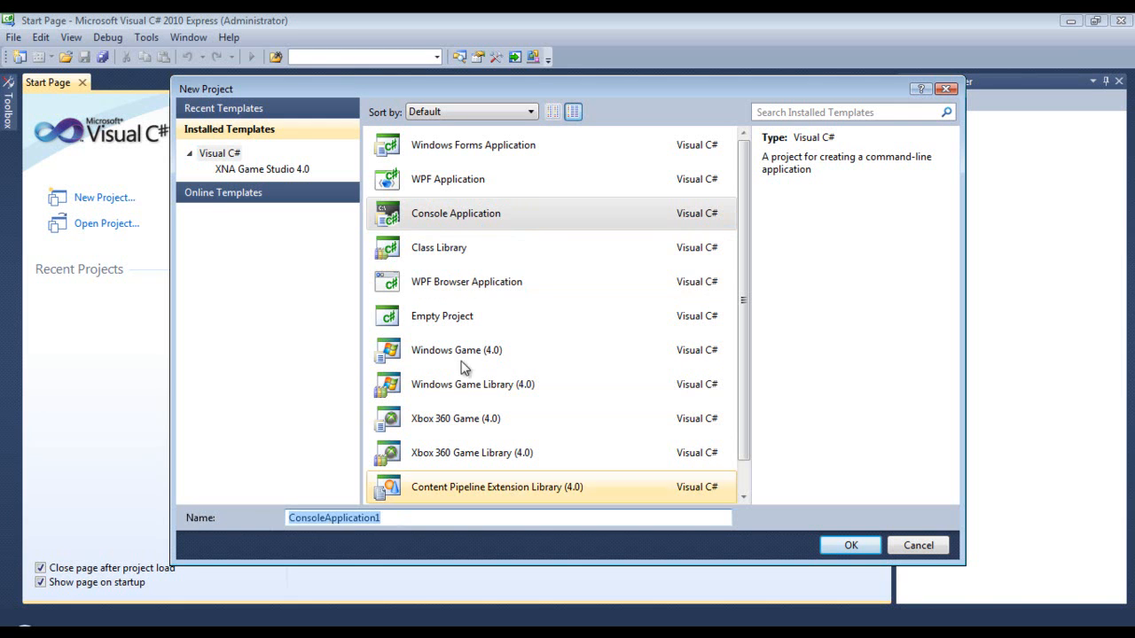
pyautogui.click(456, 213)
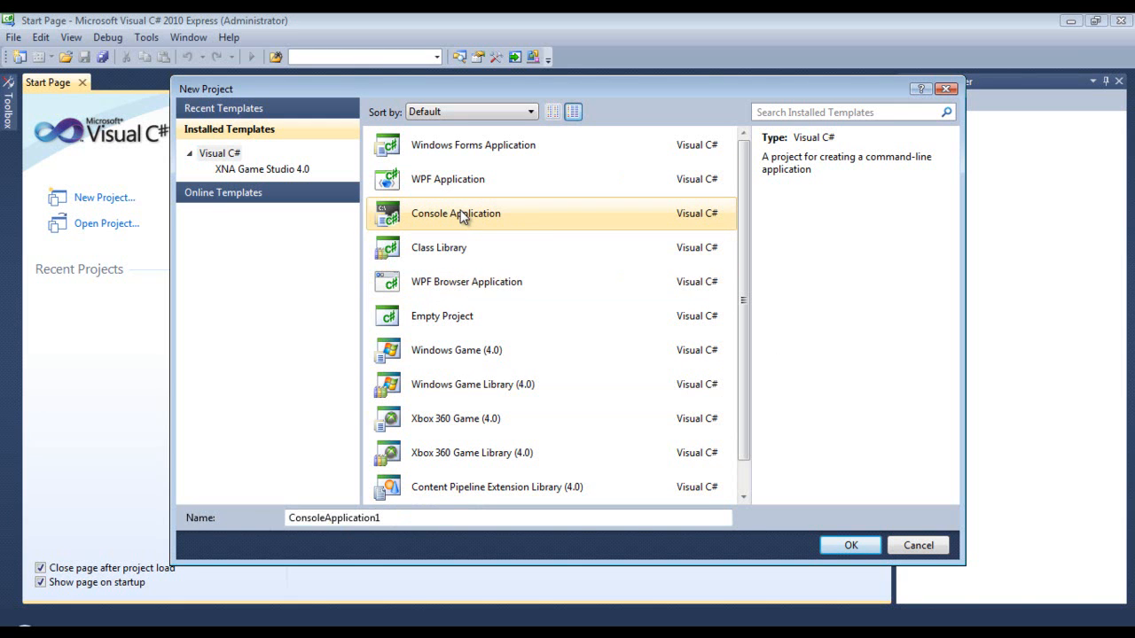
pyautogui.moveTo(461, 212)
pyautogui.write('Tutoria')
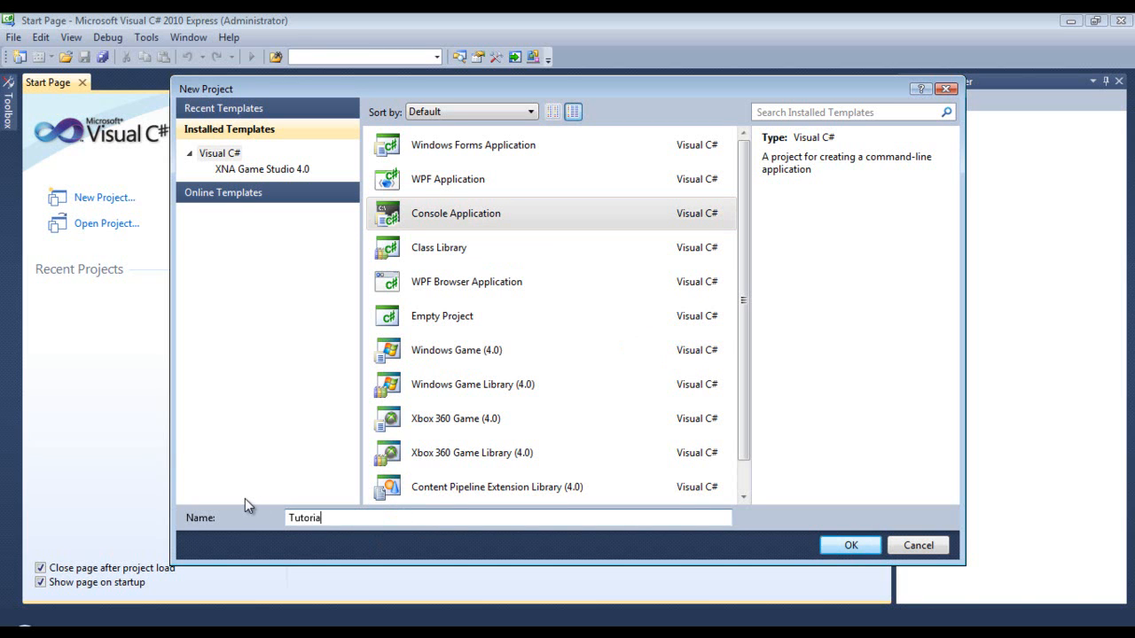
pyautogui.write('lProject')
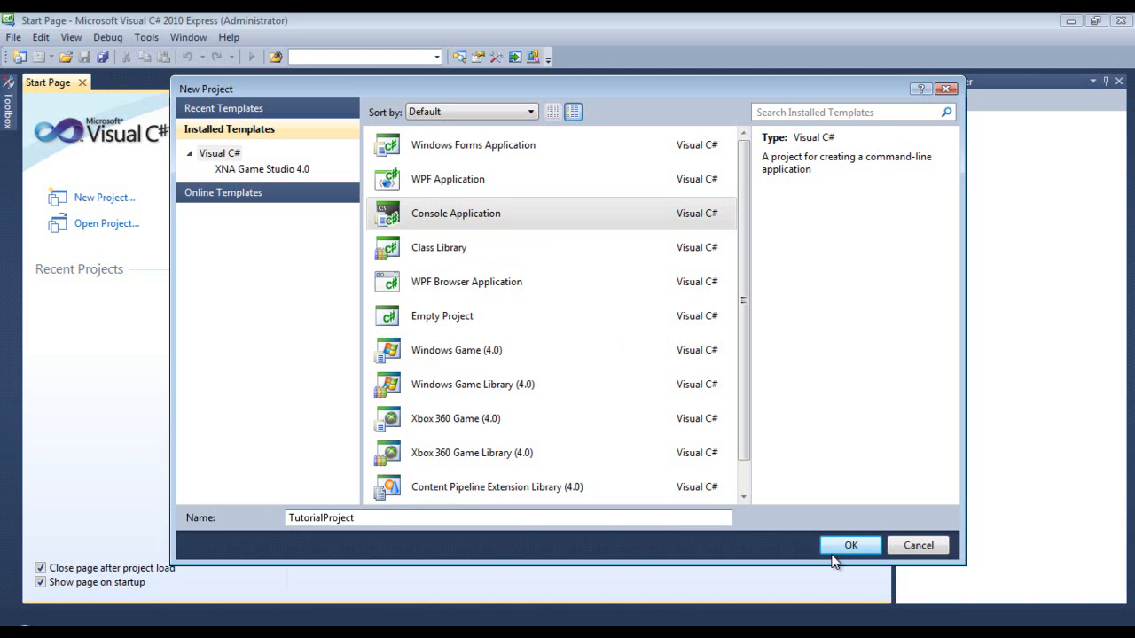
pyautogui.click(849, 545)
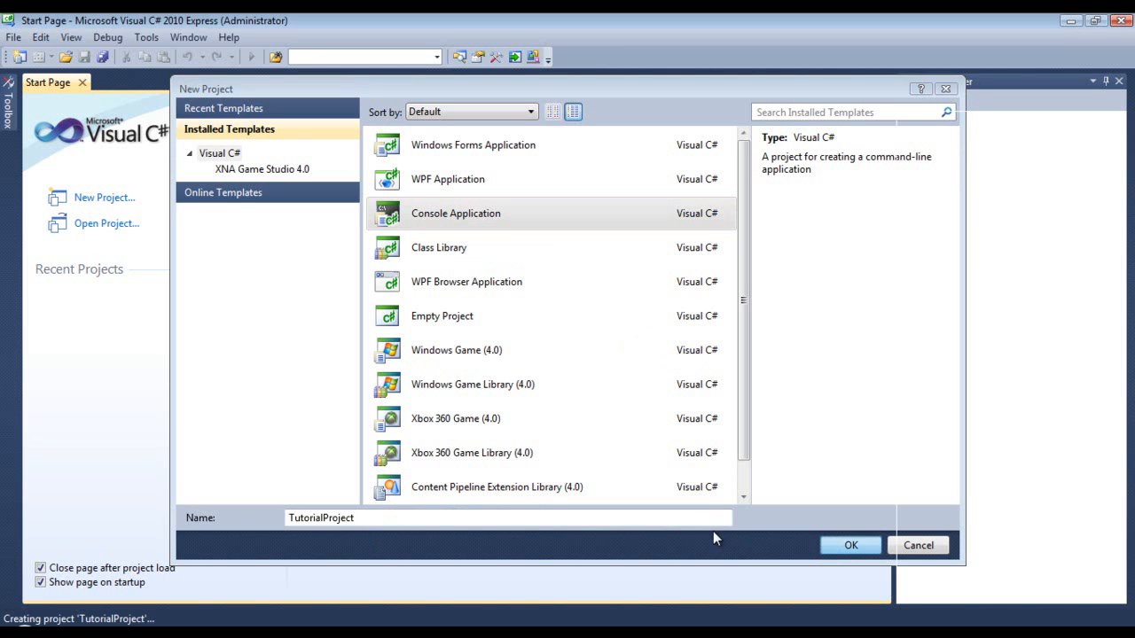
pyautogui.click(850, 545)
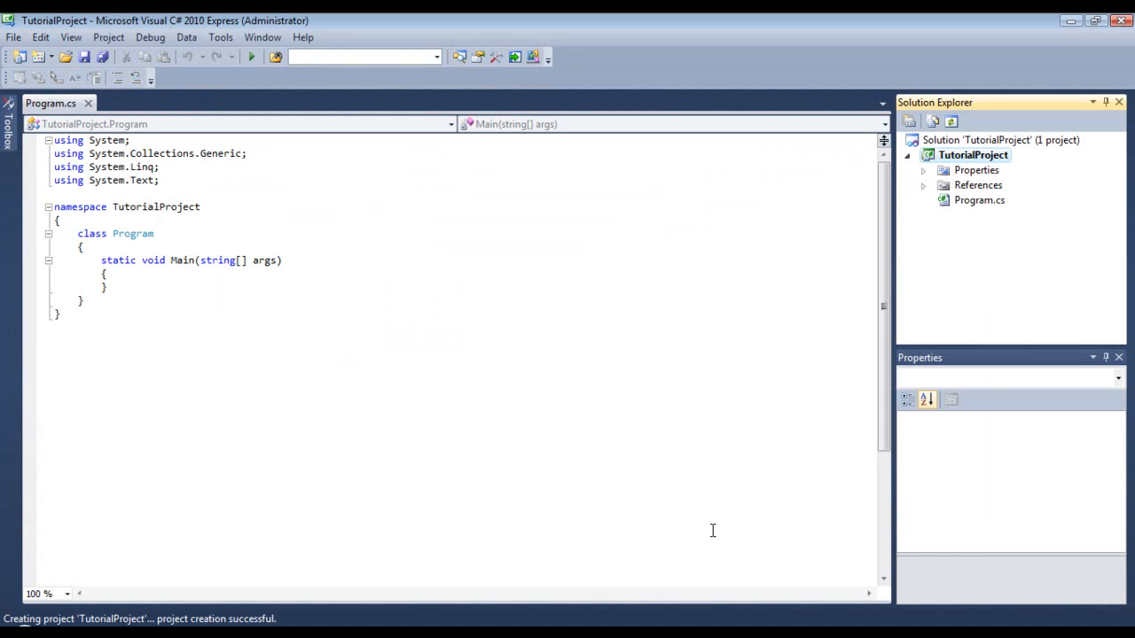
# Step: Show TutorialProject.csproj in the Properties panel once the project has loaded
pyautogui.click(972, 155)
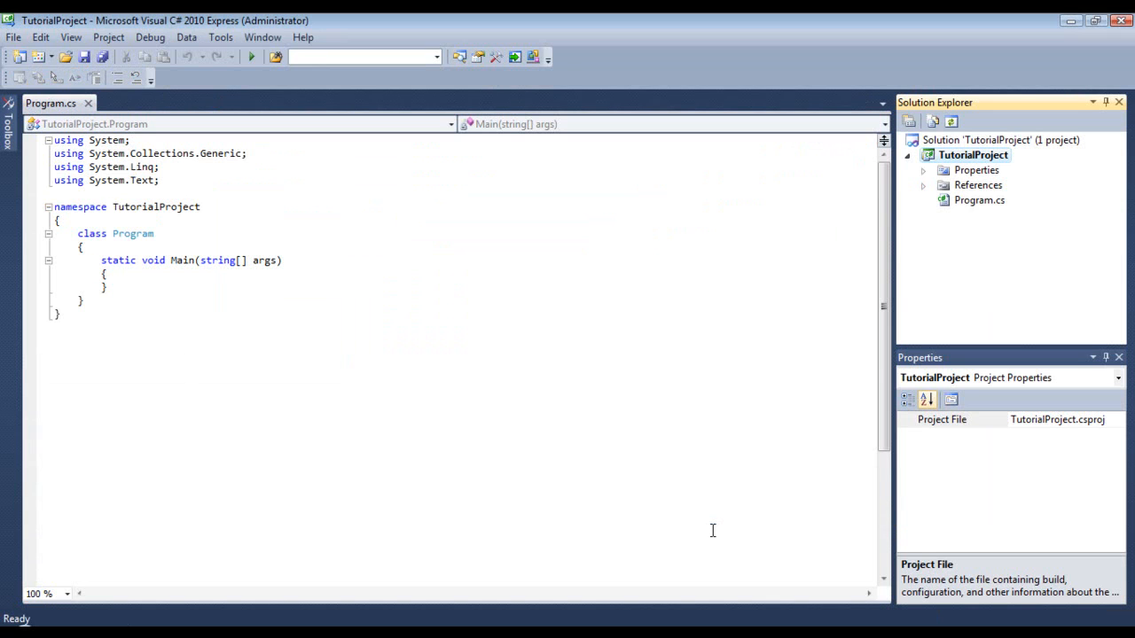
pyautogui.moveTo(936, 370)
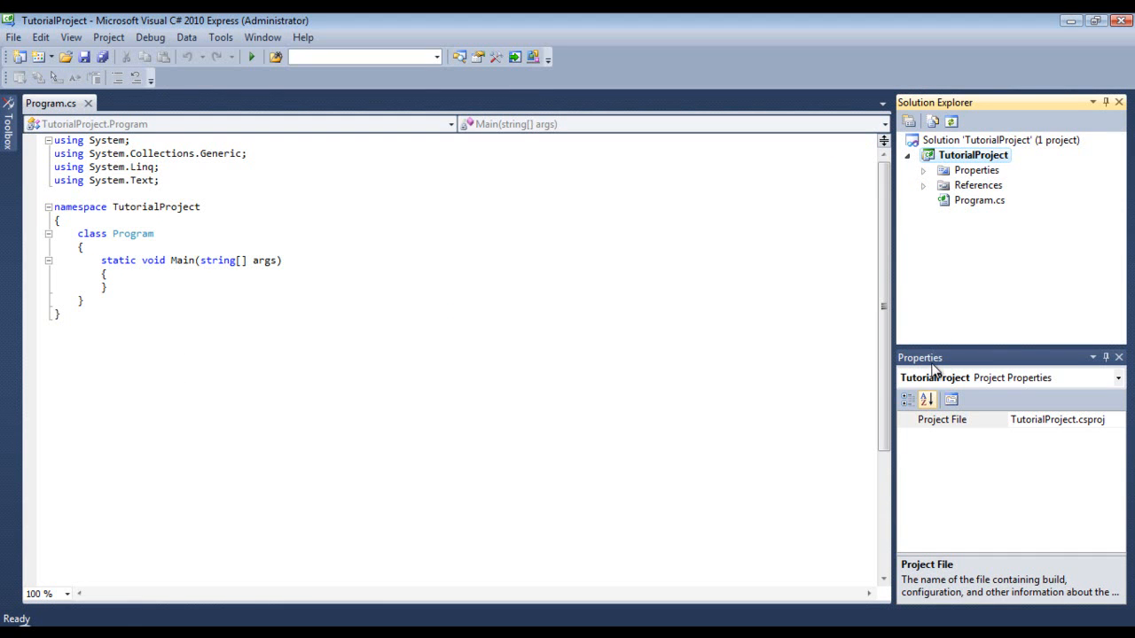
pyautogui.moveTo(968, 372)
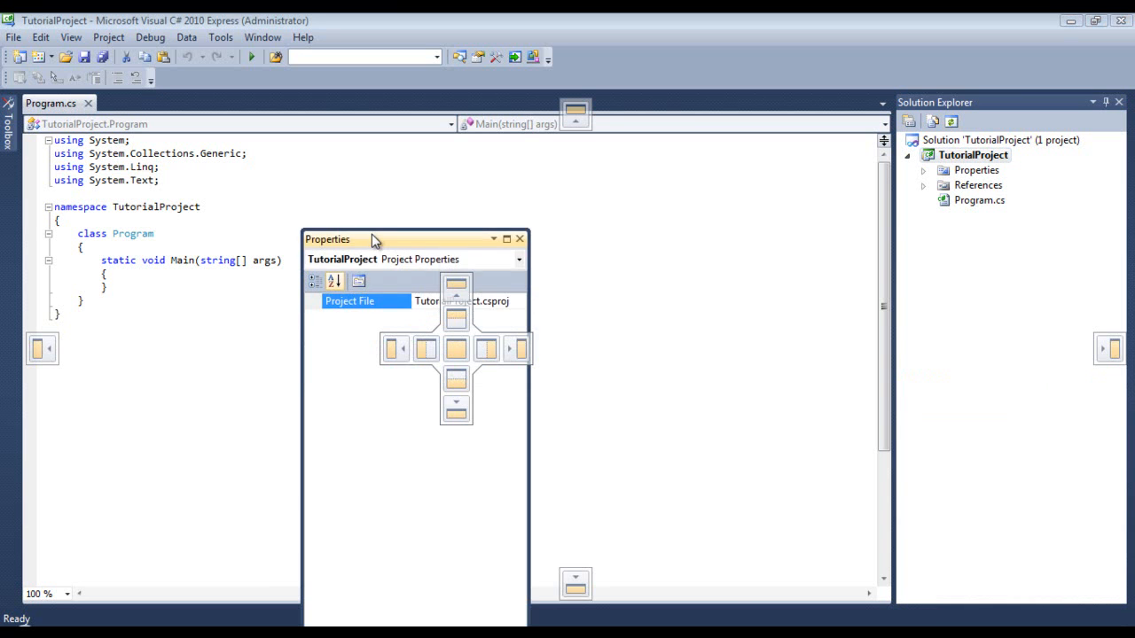
# Step: Dock Properties as a tab beside Solution Explorer and bring the project tree back into view
pyautogui.moveTo(373, 239); pyautogui.dragTo(575, 110)
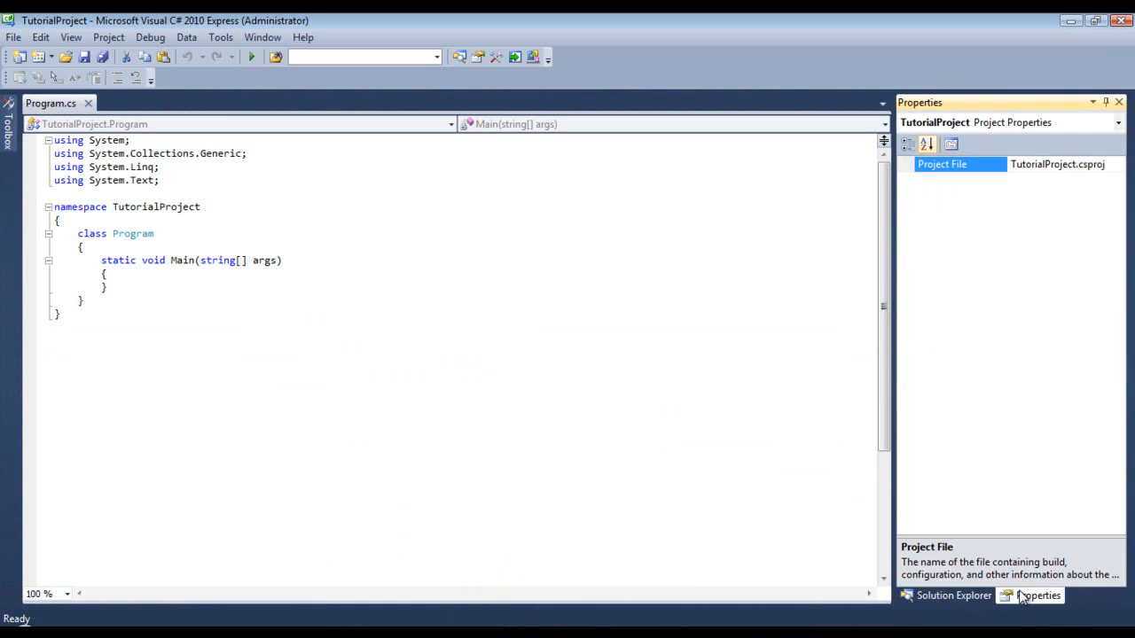
pyautogui.click(953, 595)
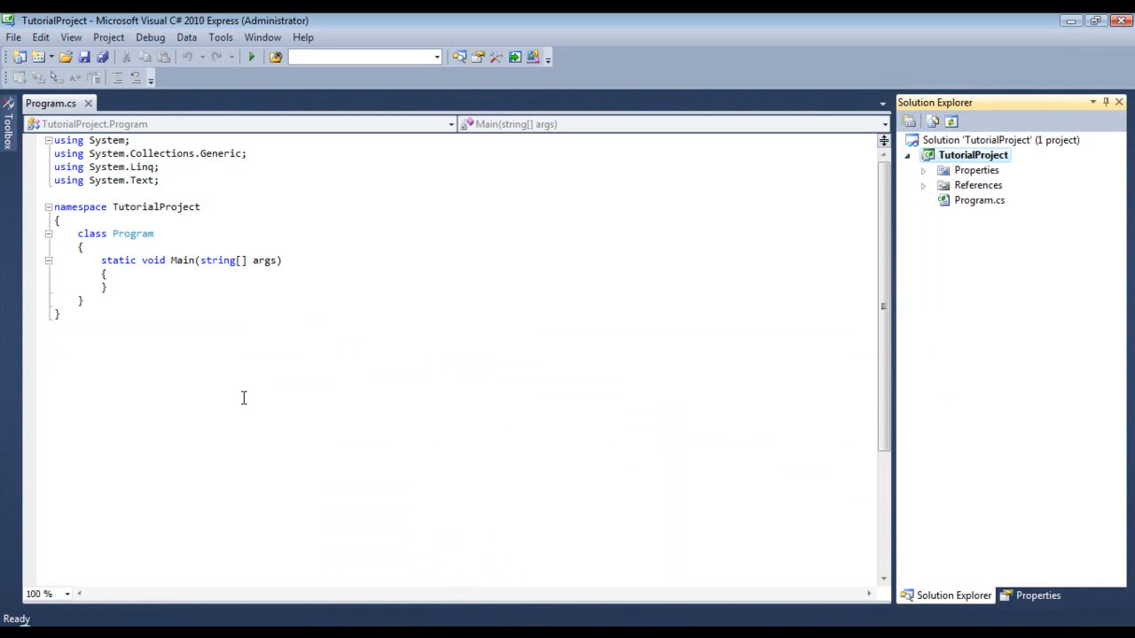
pyautogui.click(124, 285)
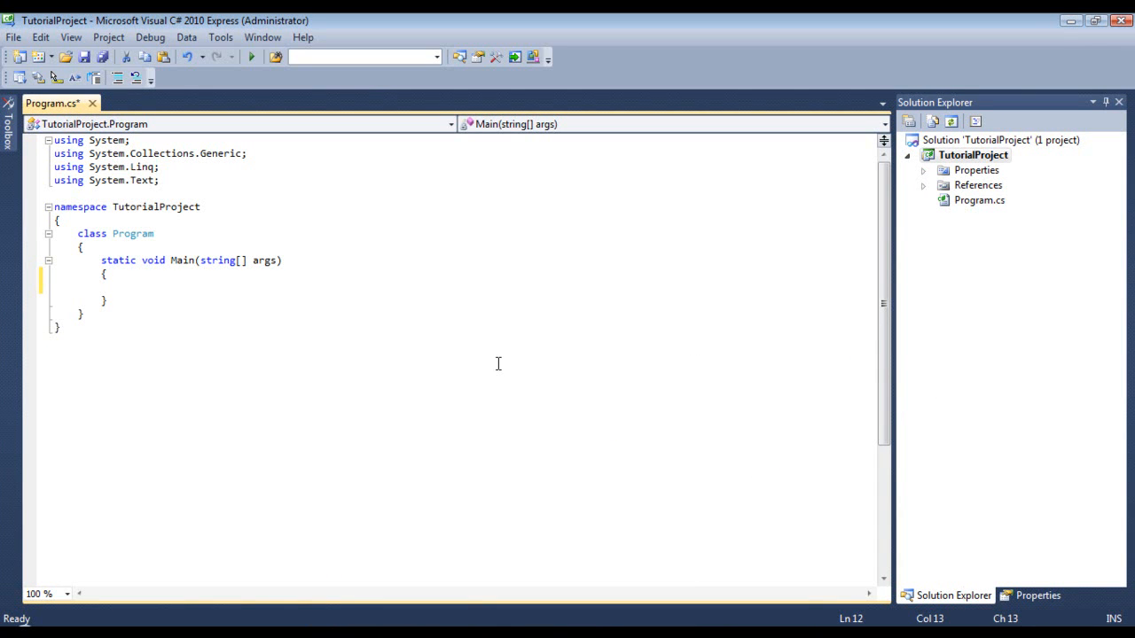
pyautogui.moveTo(478, 353)
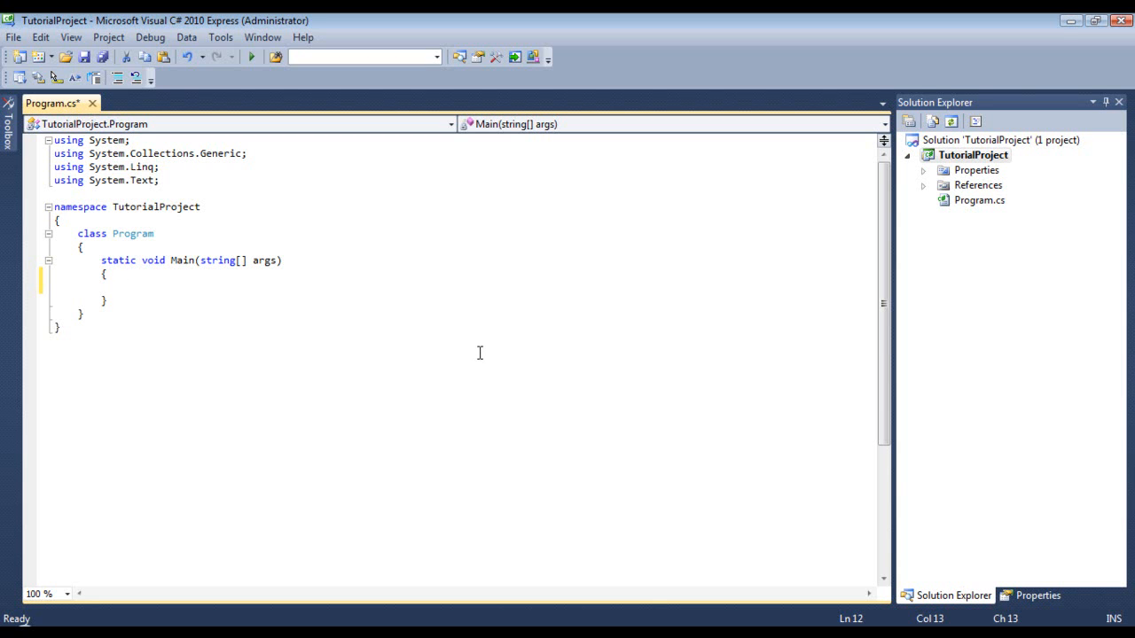
# Step: Place the insertion point on the empty indented line inside Main in Program.cs
pyautogui.click(124, 286)
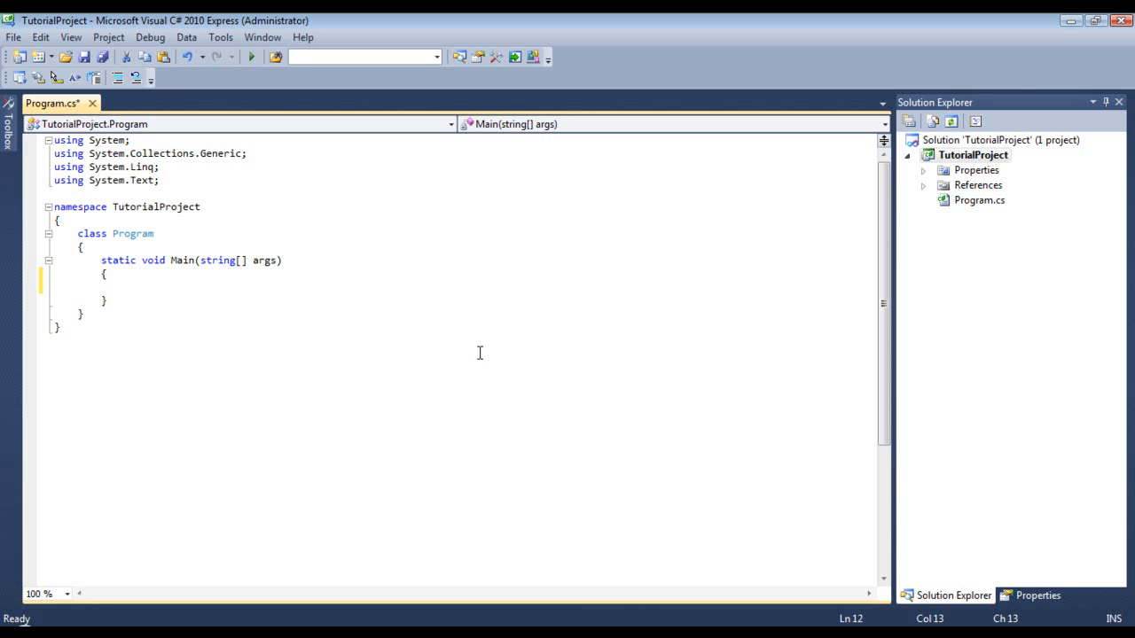
pyautogui.click(124, 287)
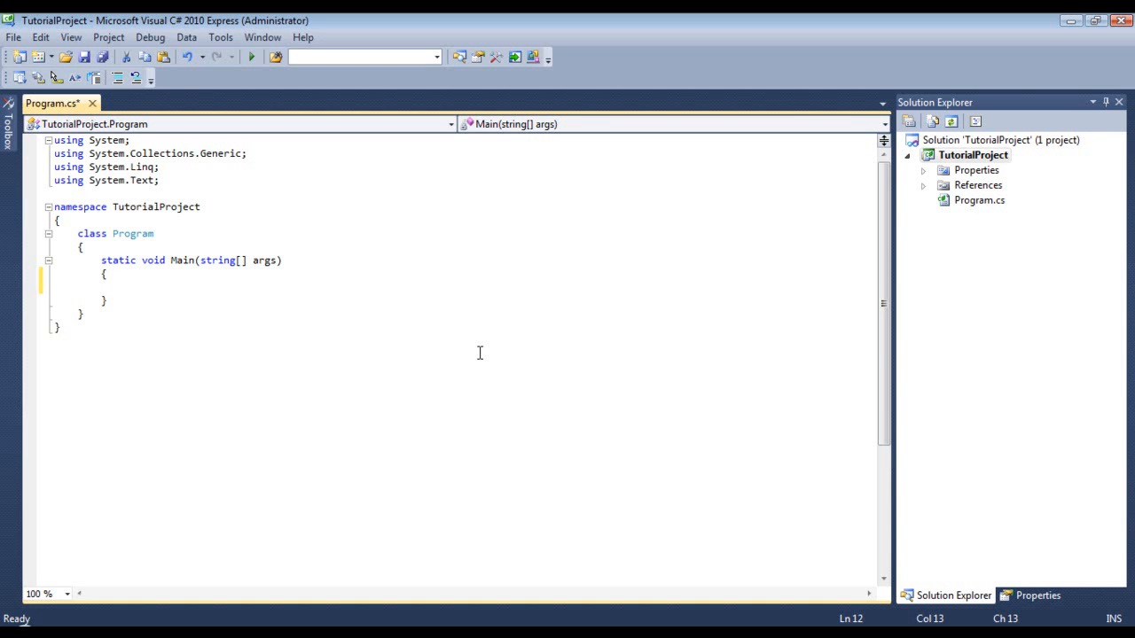
pyautogui.click(124, 285)
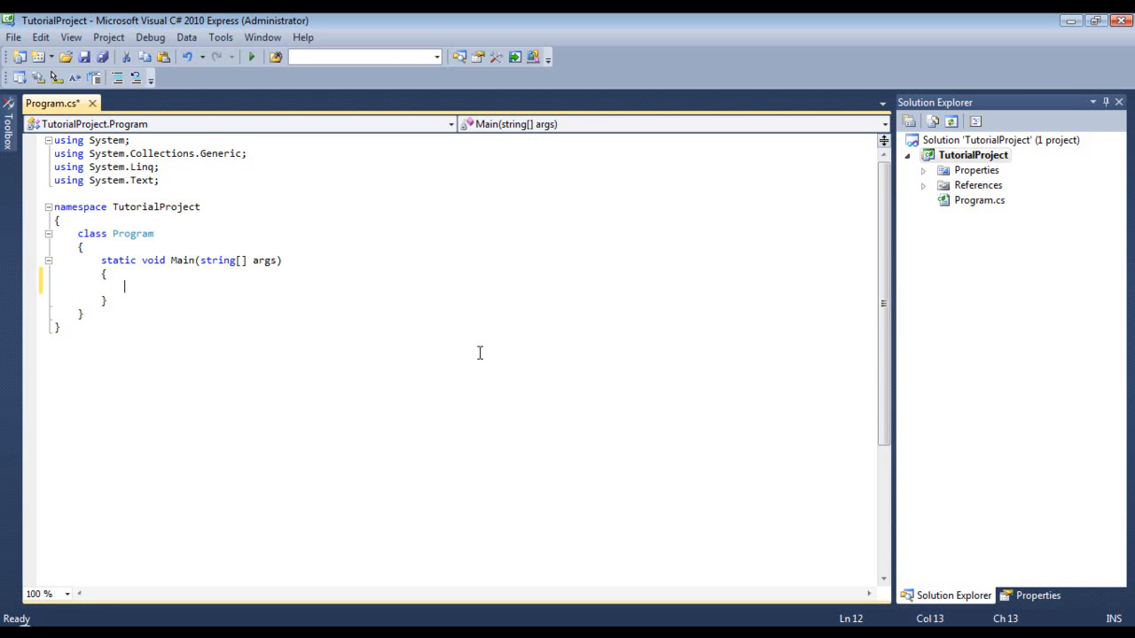